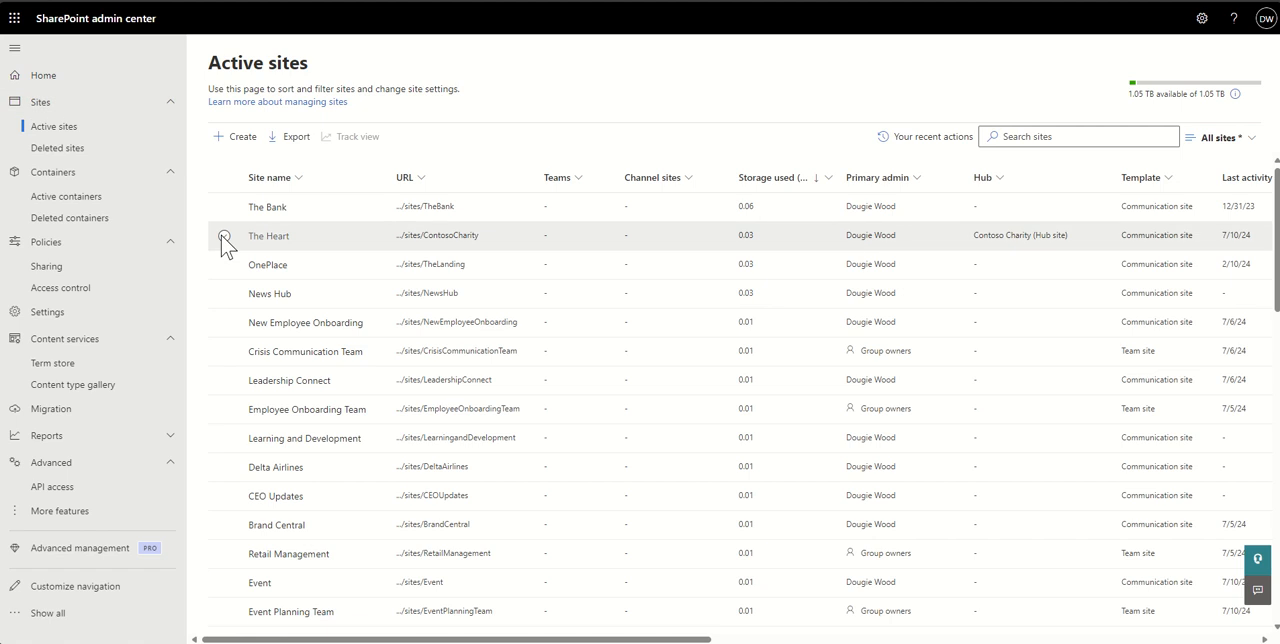
# Filter the Active sites list by 'delete' so only 'Delete Me Please' remains.
pyautogui.click(224, 206)
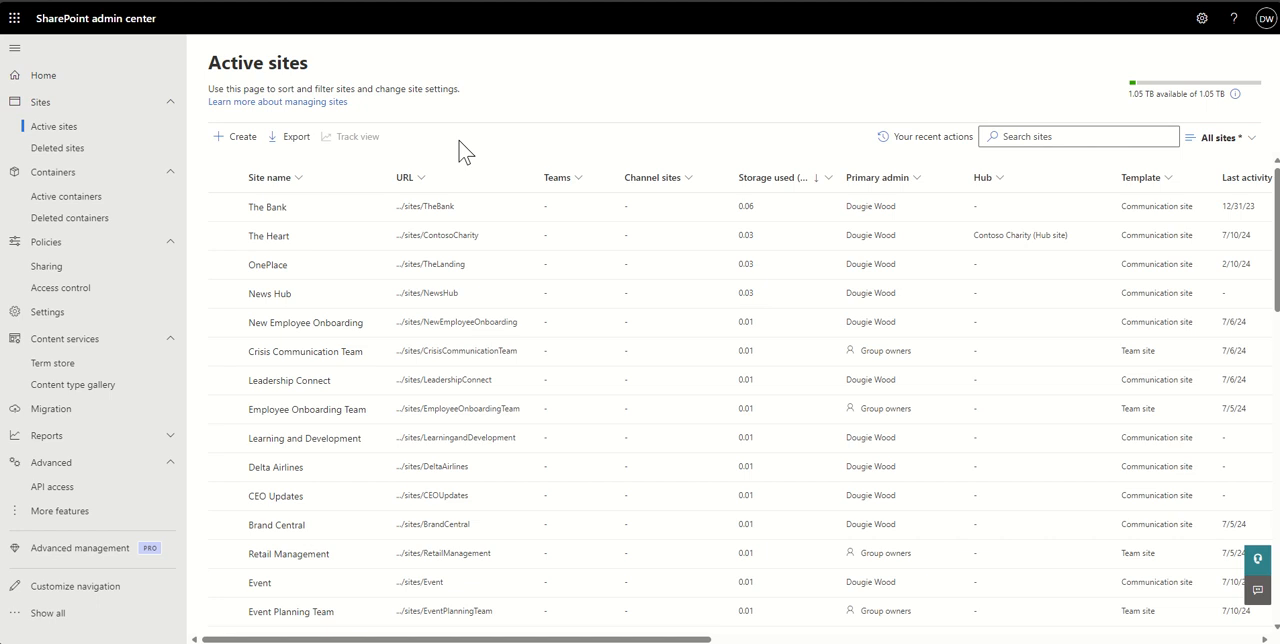
pyautogui.moveTo(828, 142)
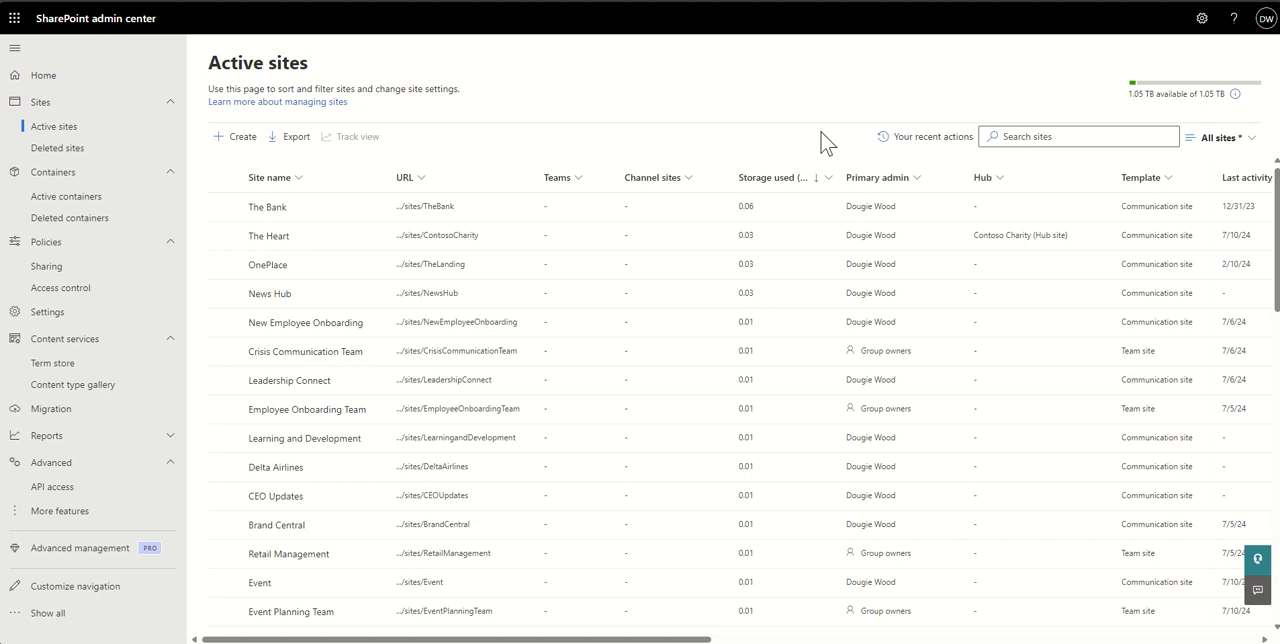
pyautogui.write('d')
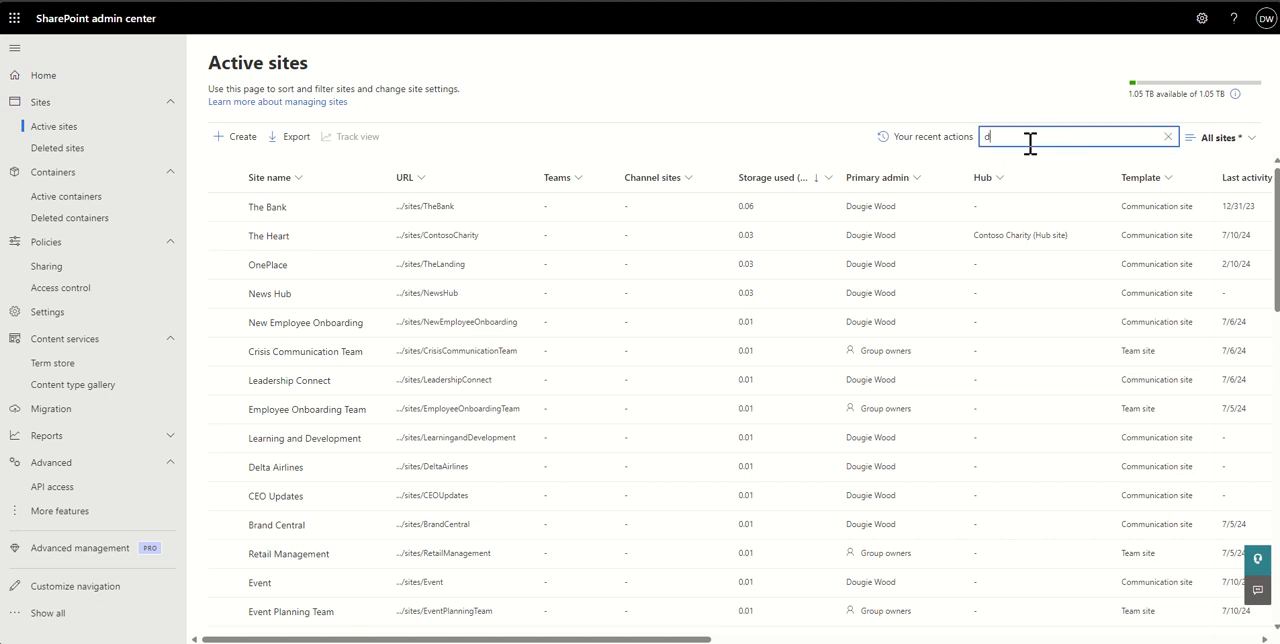
pyautogui.write('elete')
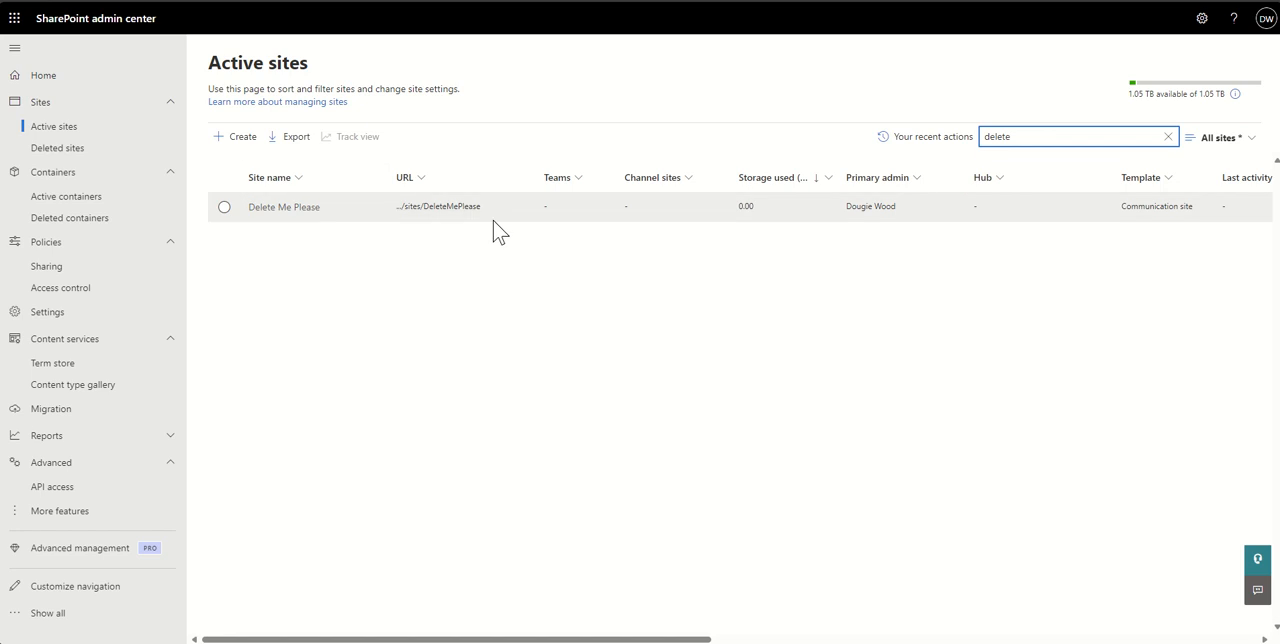
pyautogui.moveTo(284, 208)
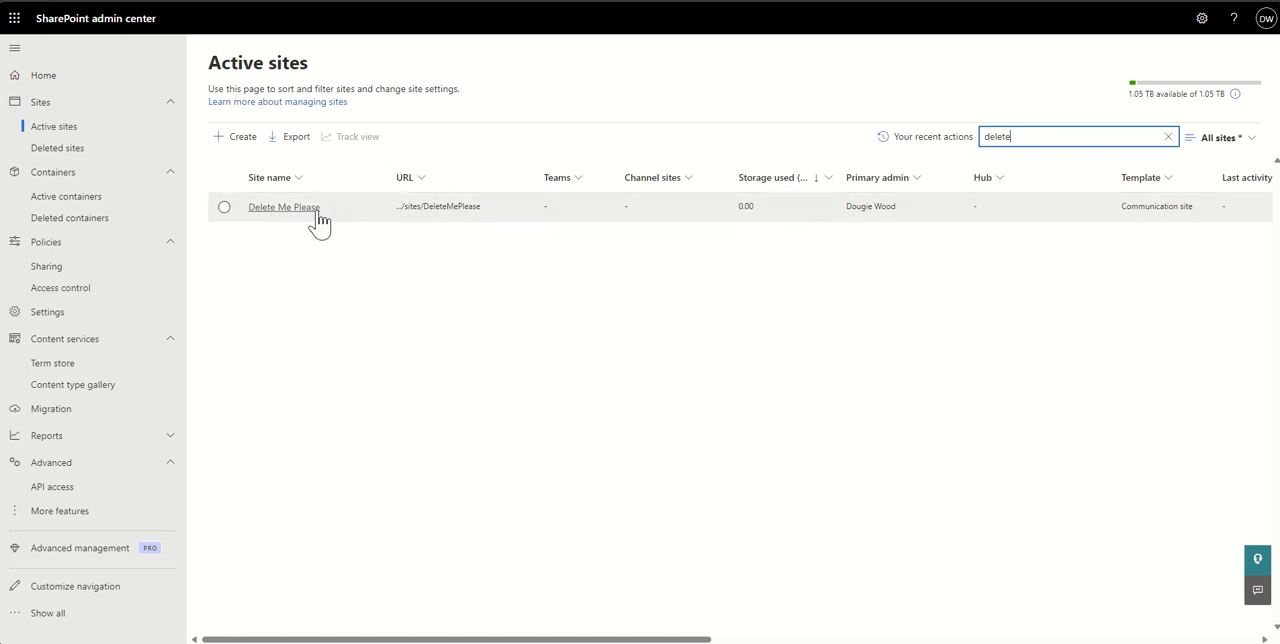
# Go to the 'Delete Me Please' communication site's home page from the filtered list.
pyautogui.click(284, 208)
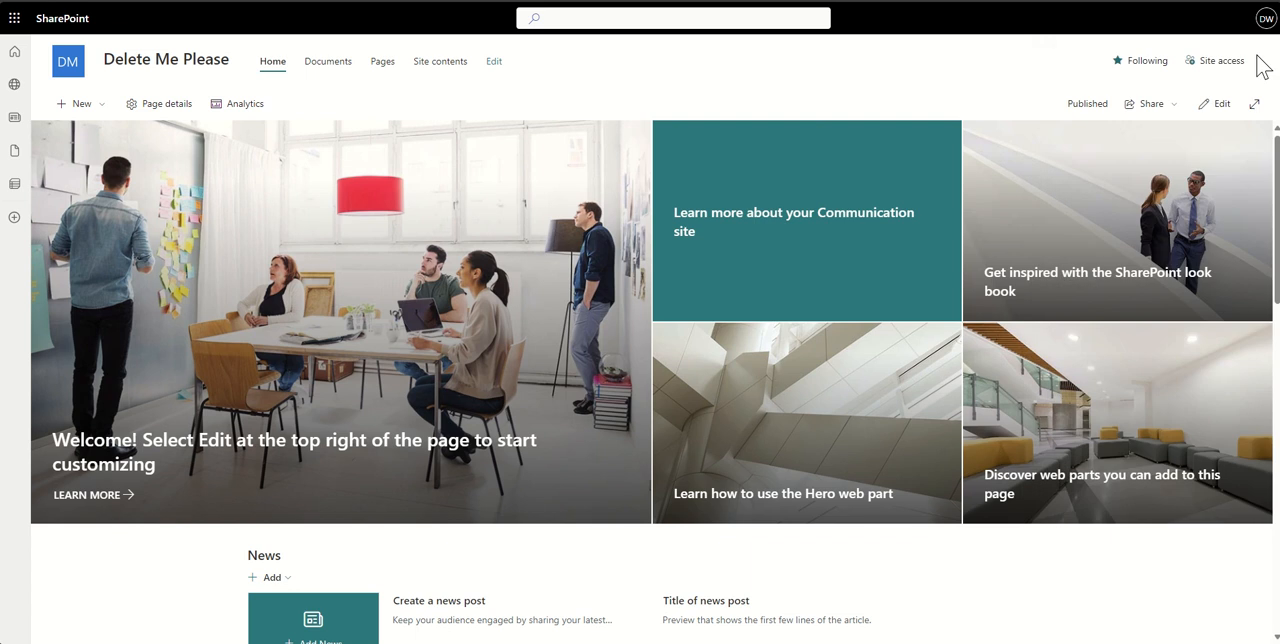
pyautogui.moveTo(732, 204)
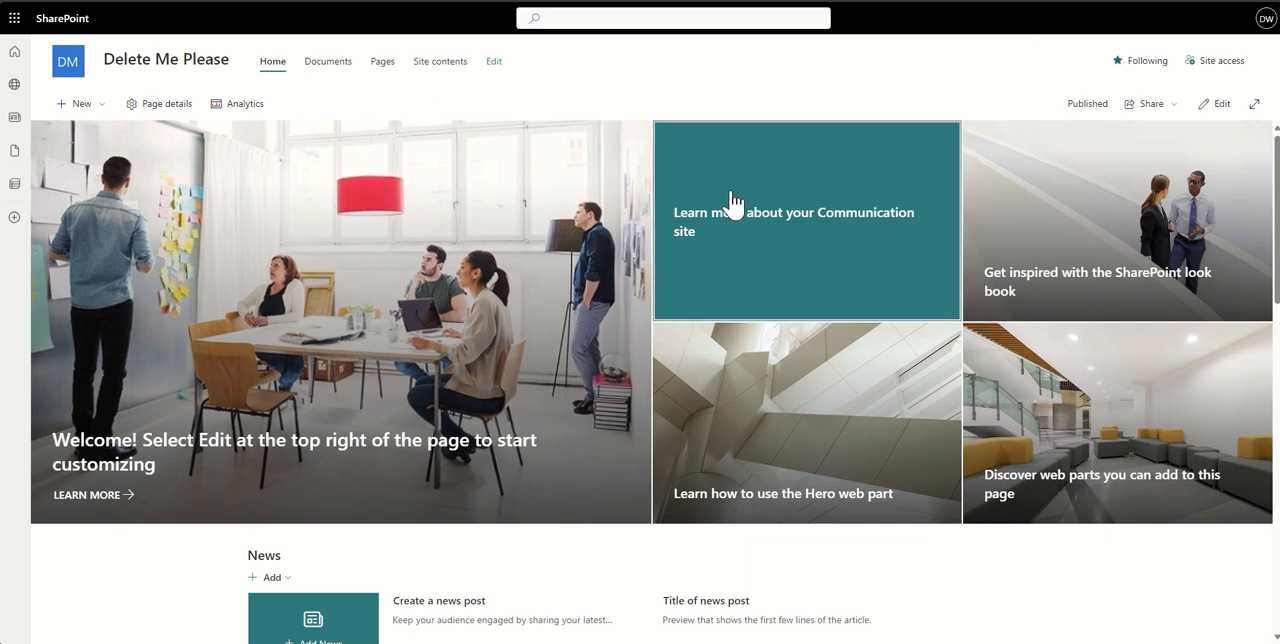
pyautogui.moveTo(696, 84)
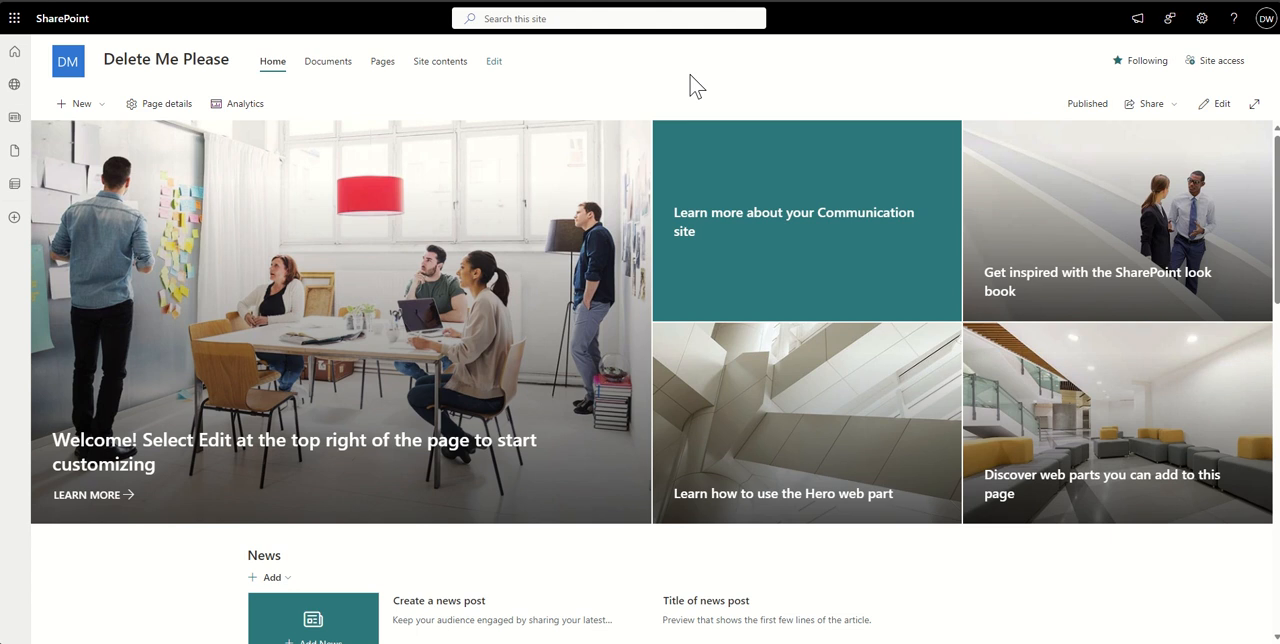
pyautogui.moveTo(904, 64)
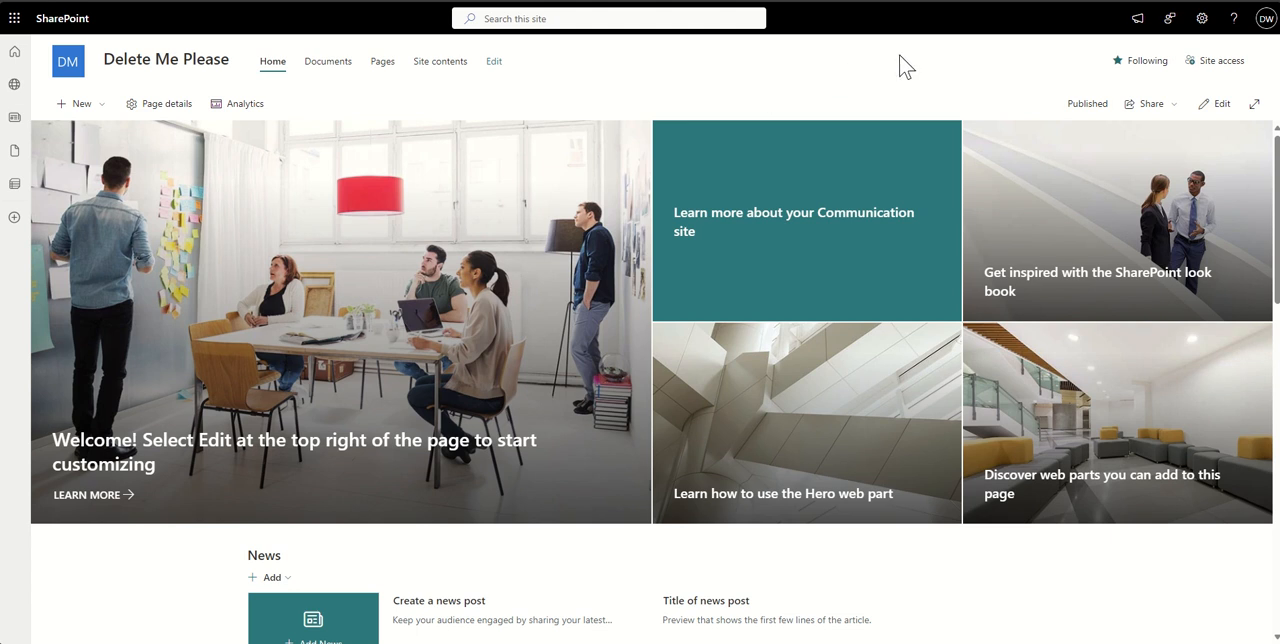
pyautogui.moveTo(998, 58)
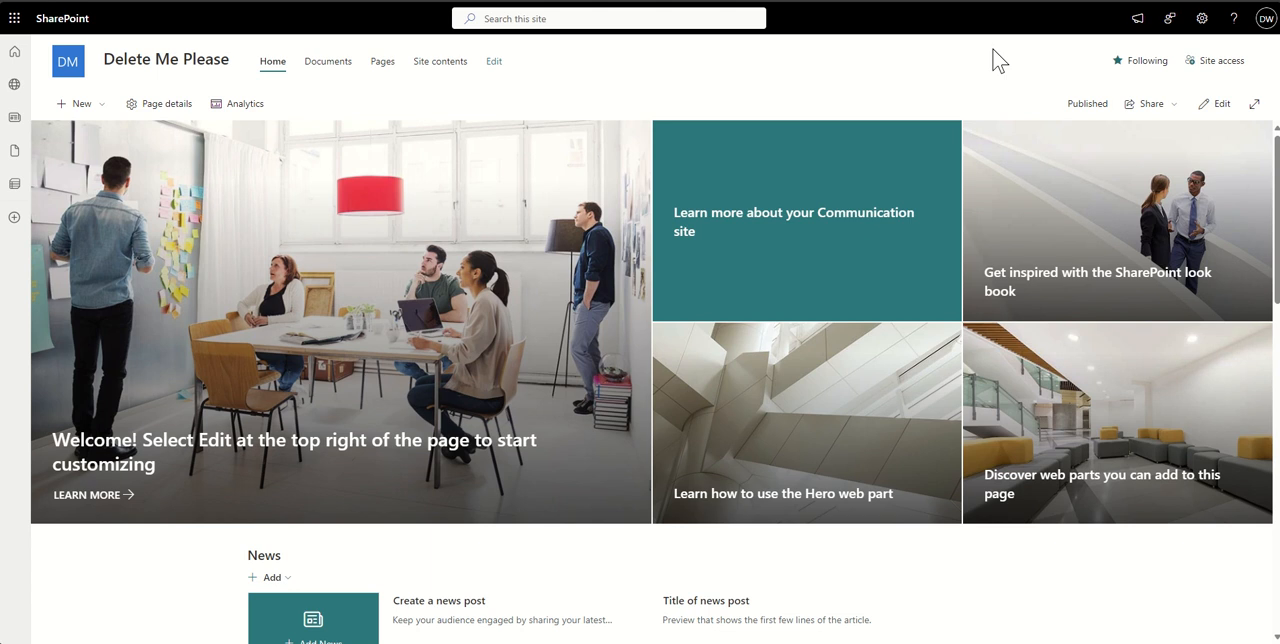
pyautogui.moveTo(1014, 70)
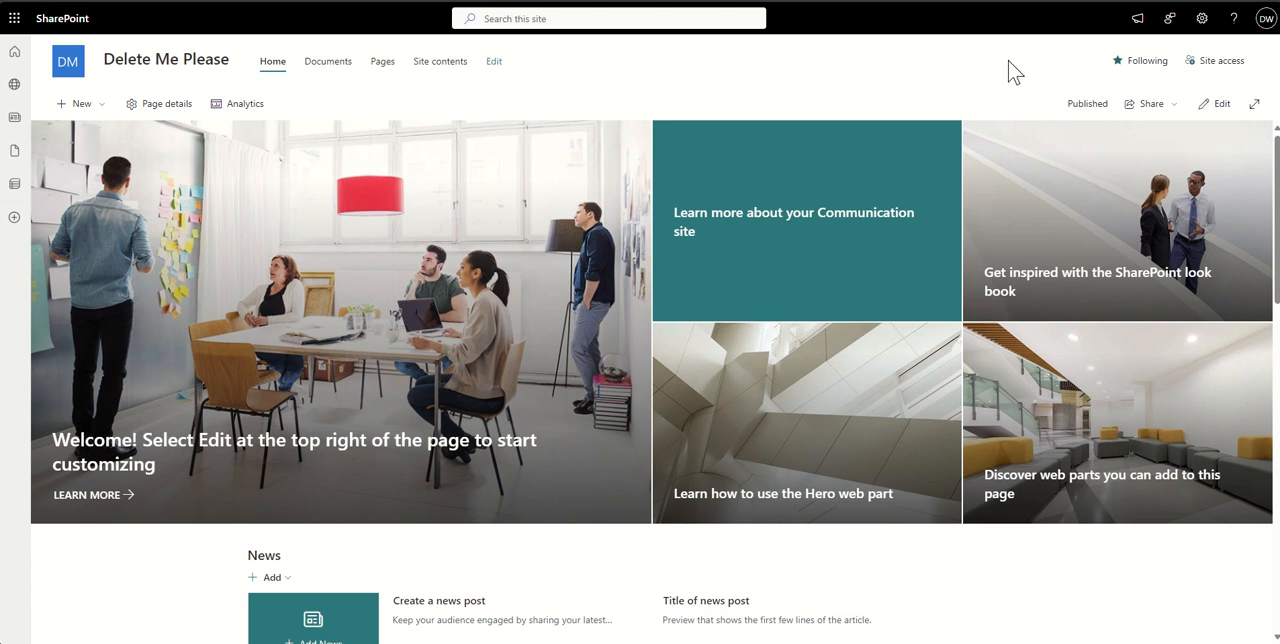
pyautogui.moveTo(1140, 60)
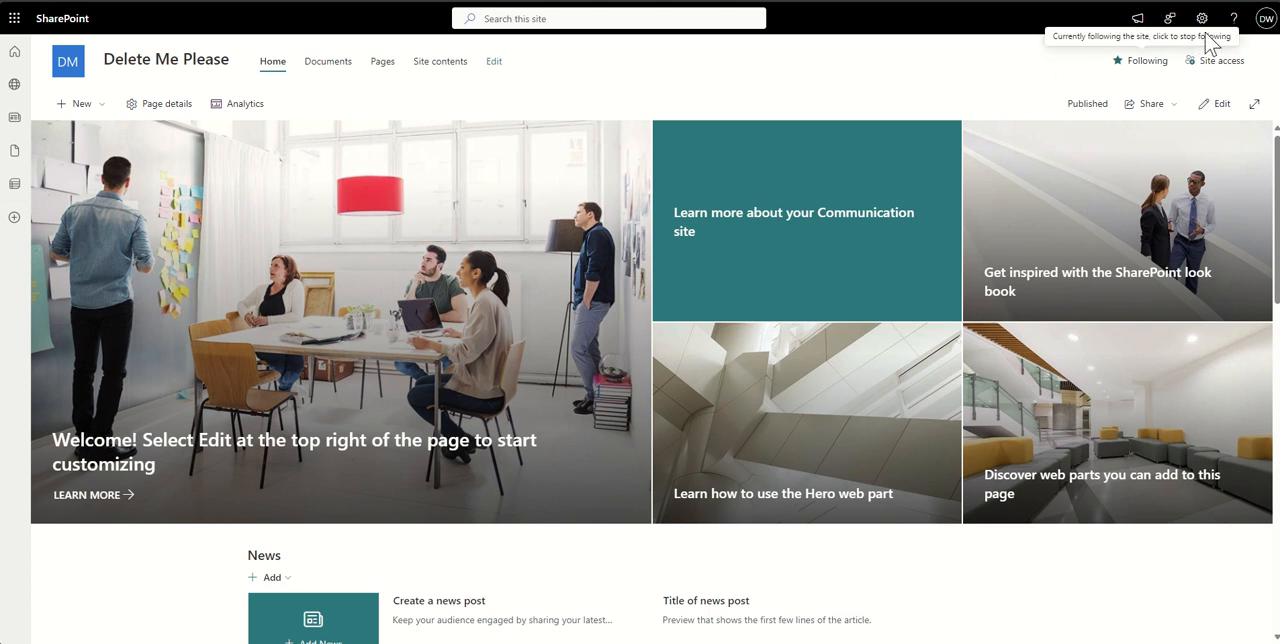
pyautogui.moveTo(1202, 18)
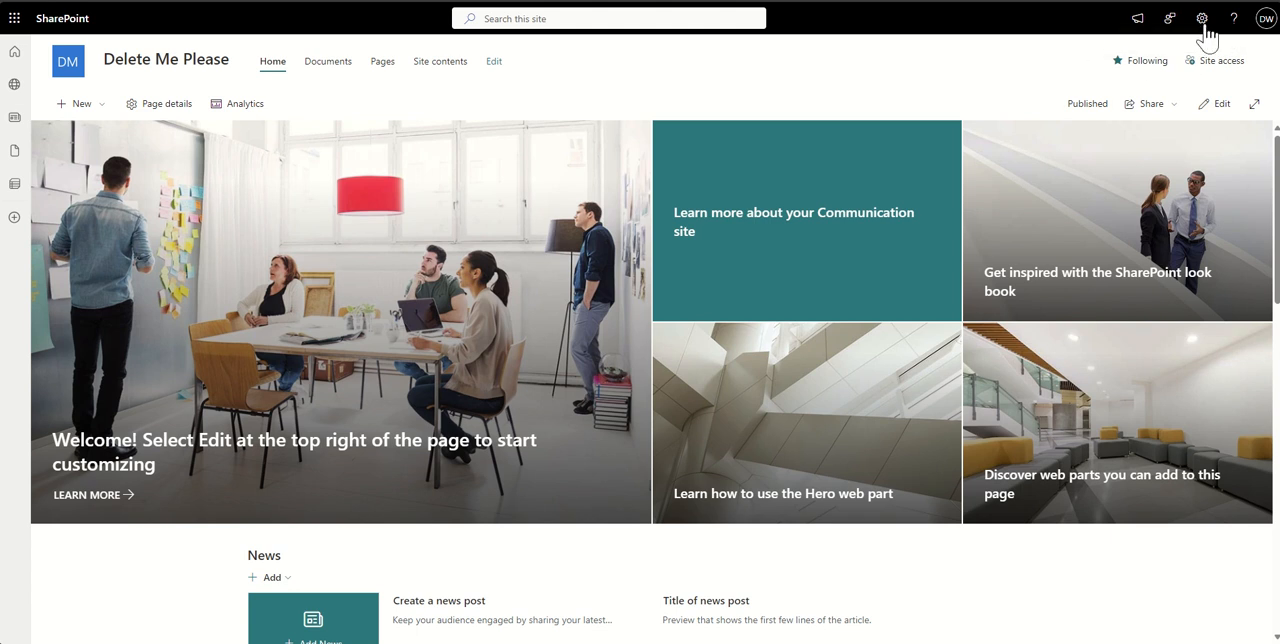
# Show the Site Information pane for 'Delete Me Please' via the Settings gear.
pyautogui.click(1202, 18)
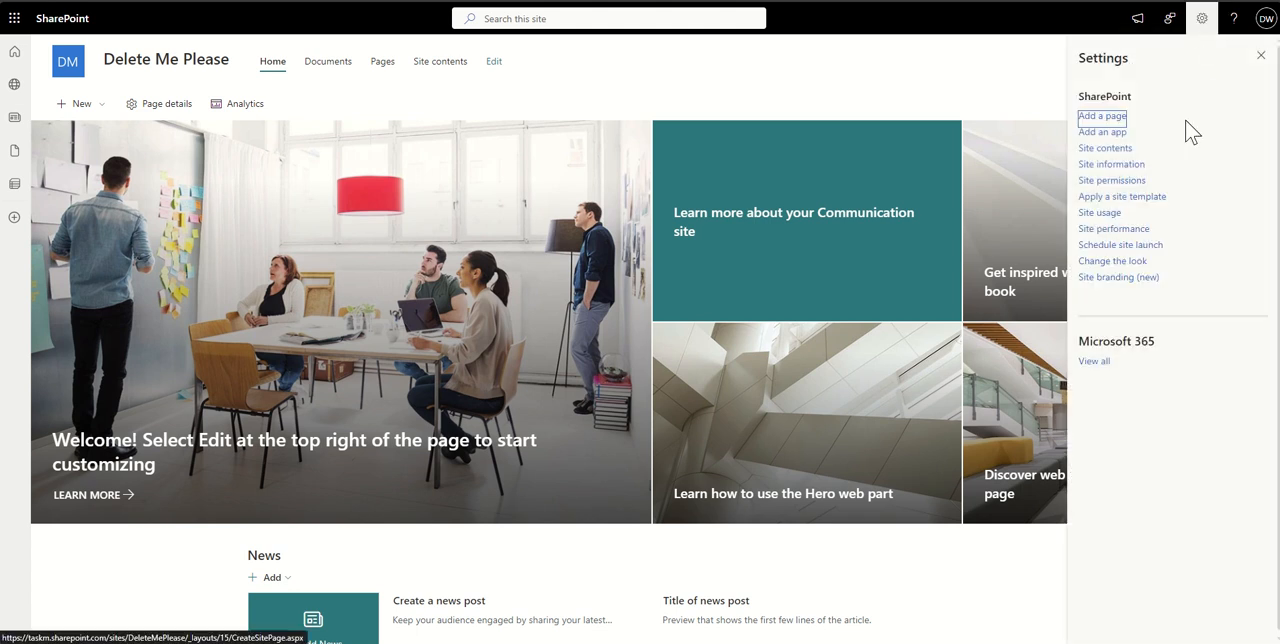
pyautogui.click(1112, 164)
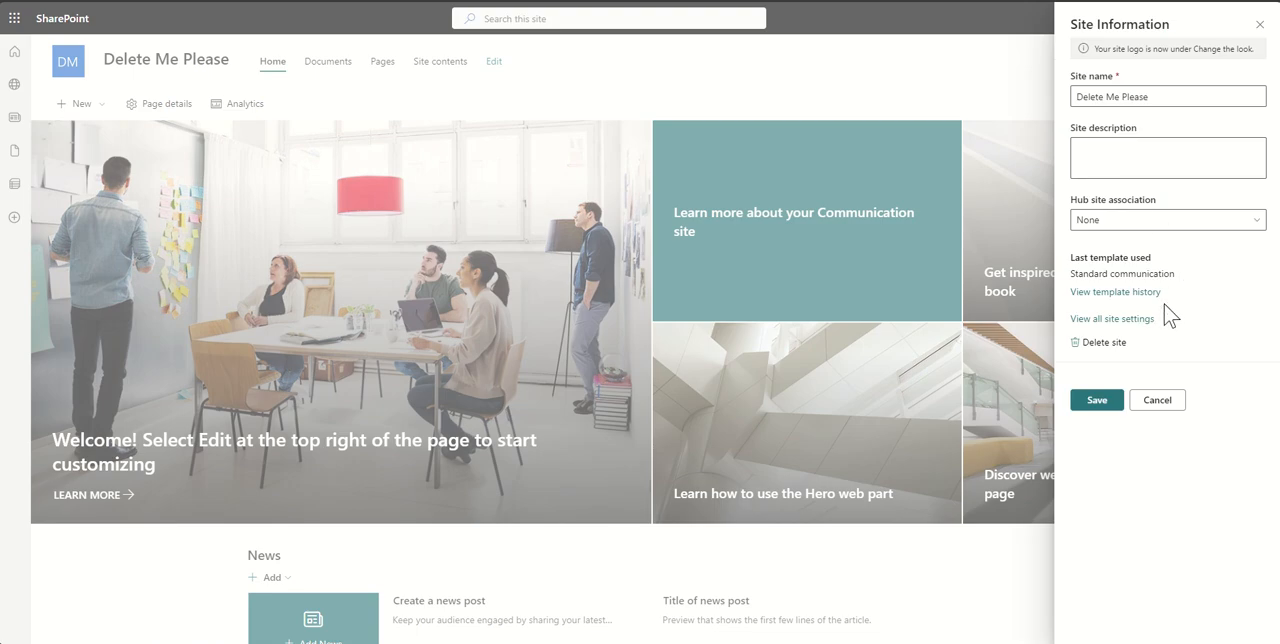
pyautogui.moveTo(1112, 318)
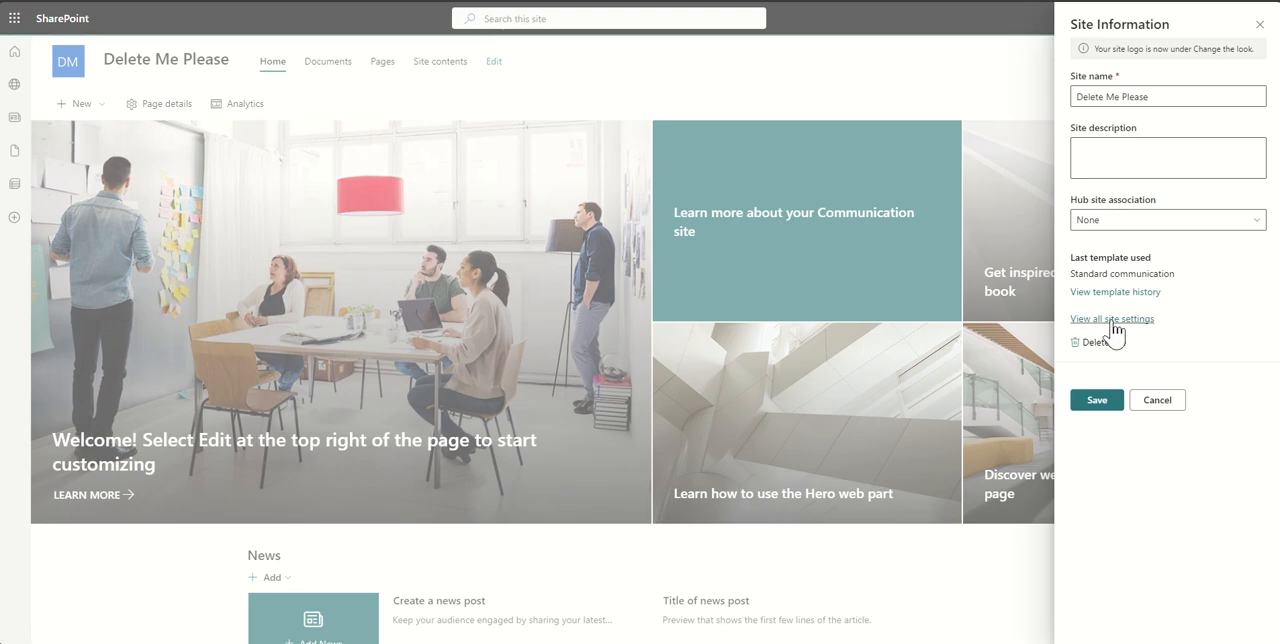
# Reach the classic Site Settings page via 'View all site settings'.
pyautogui.click(1112, 318)
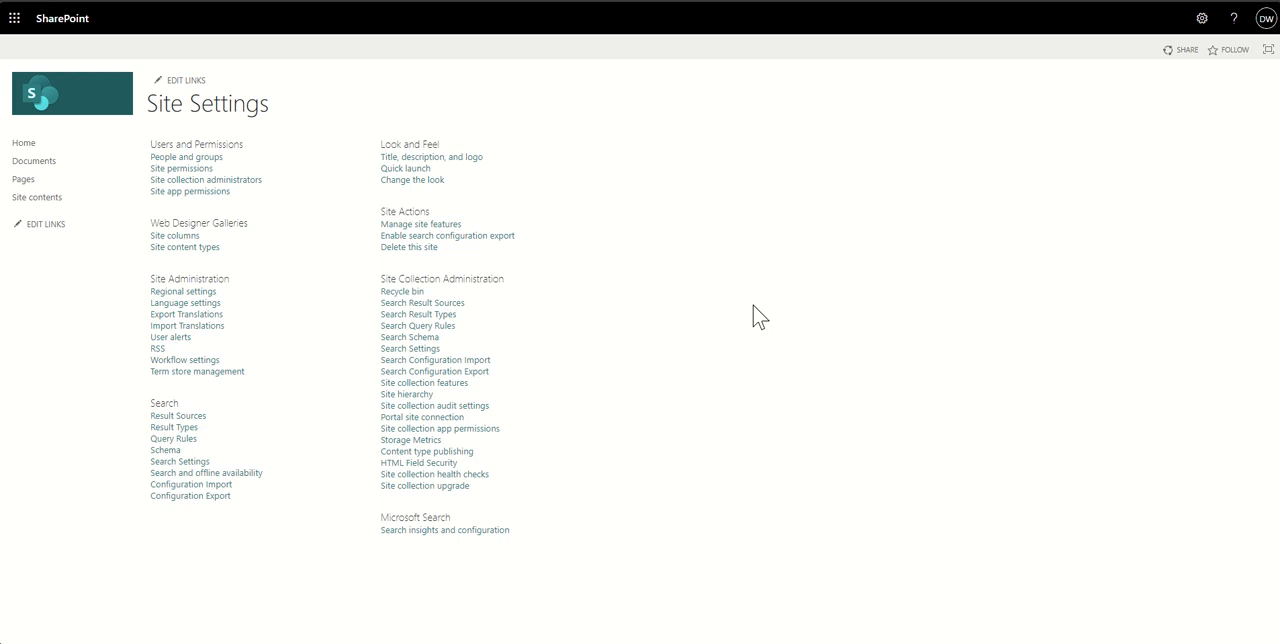
pyautogui.moveTo(316, 22)
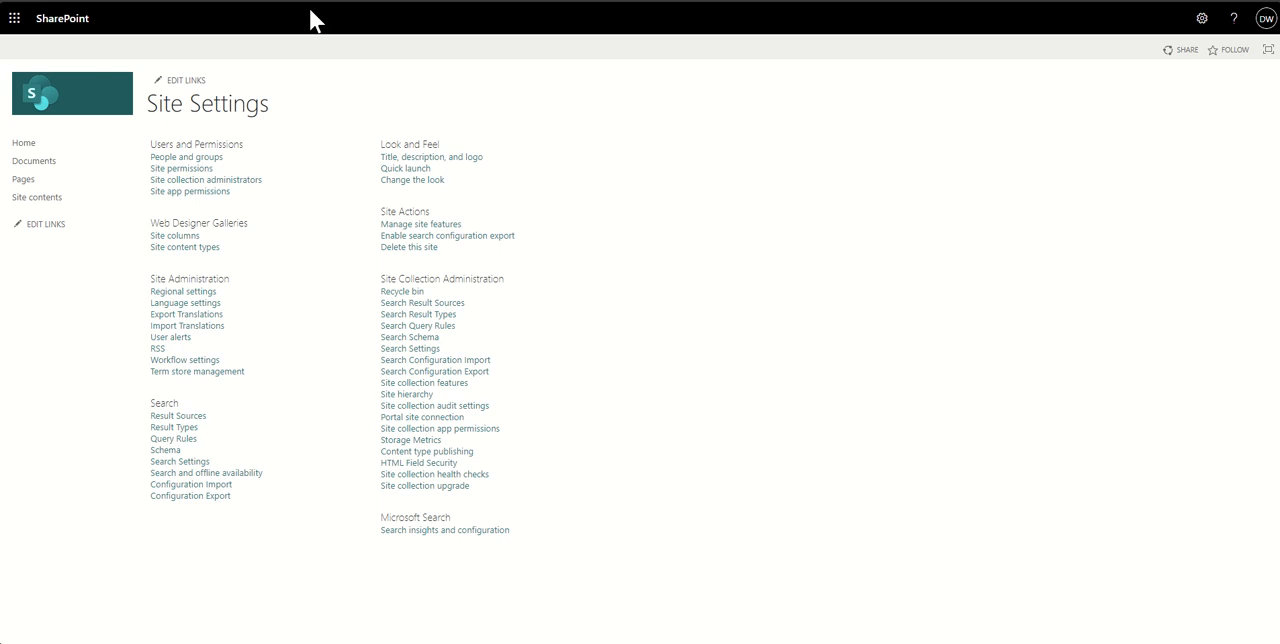
pyautogui.moveTo(322, 158)
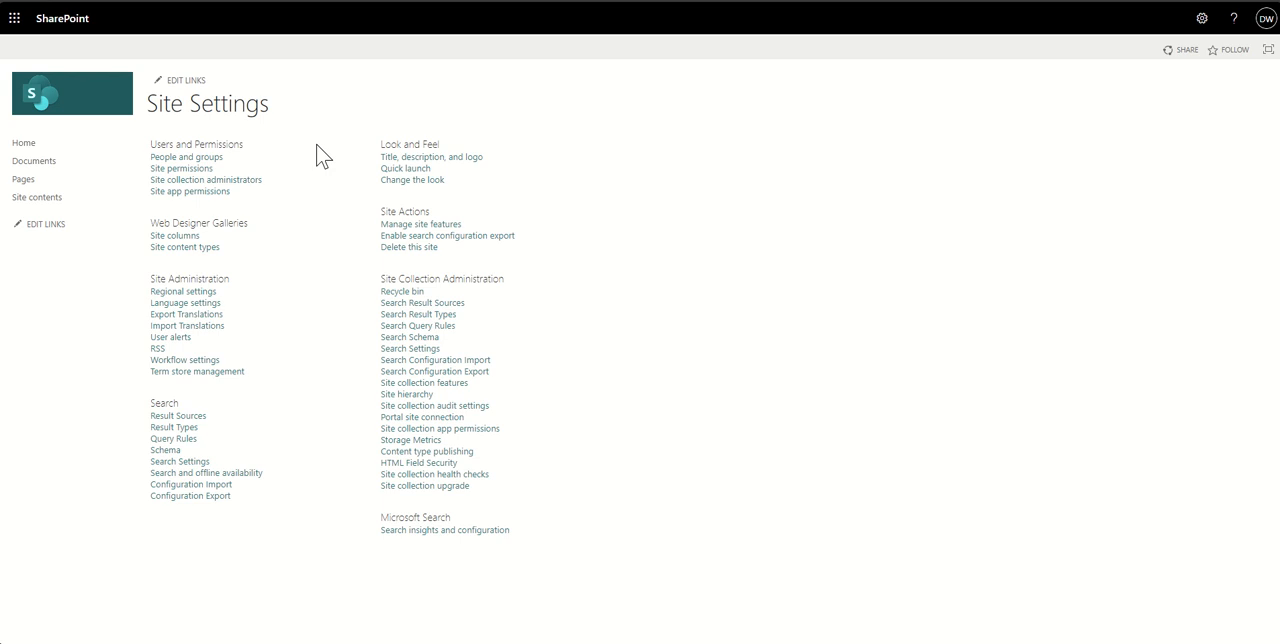
pyautogui.moveTo(708, 366)
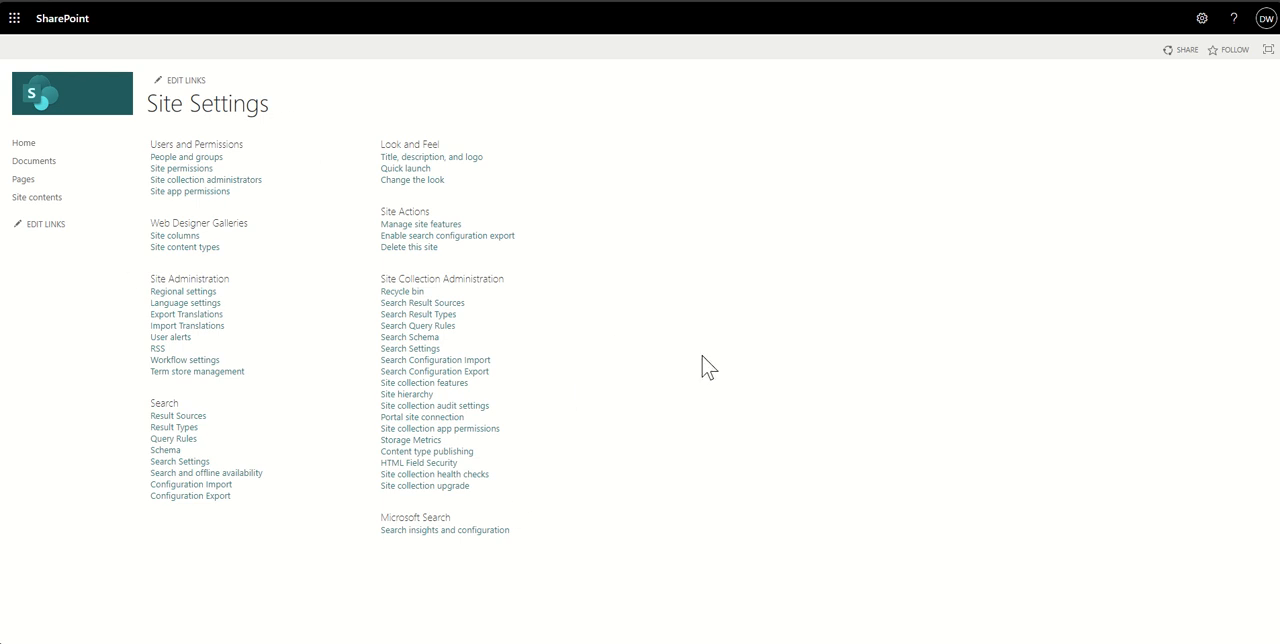
pyautogui.moveTo(652, 310)
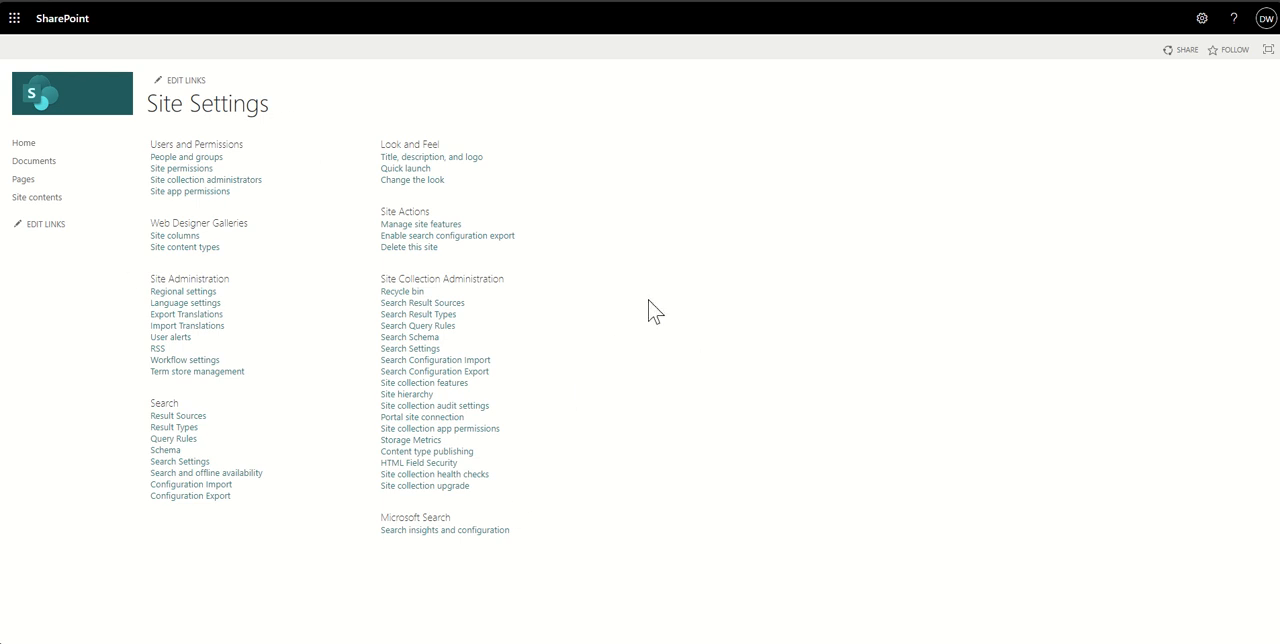
pyautogui.moveTo(648, 166)
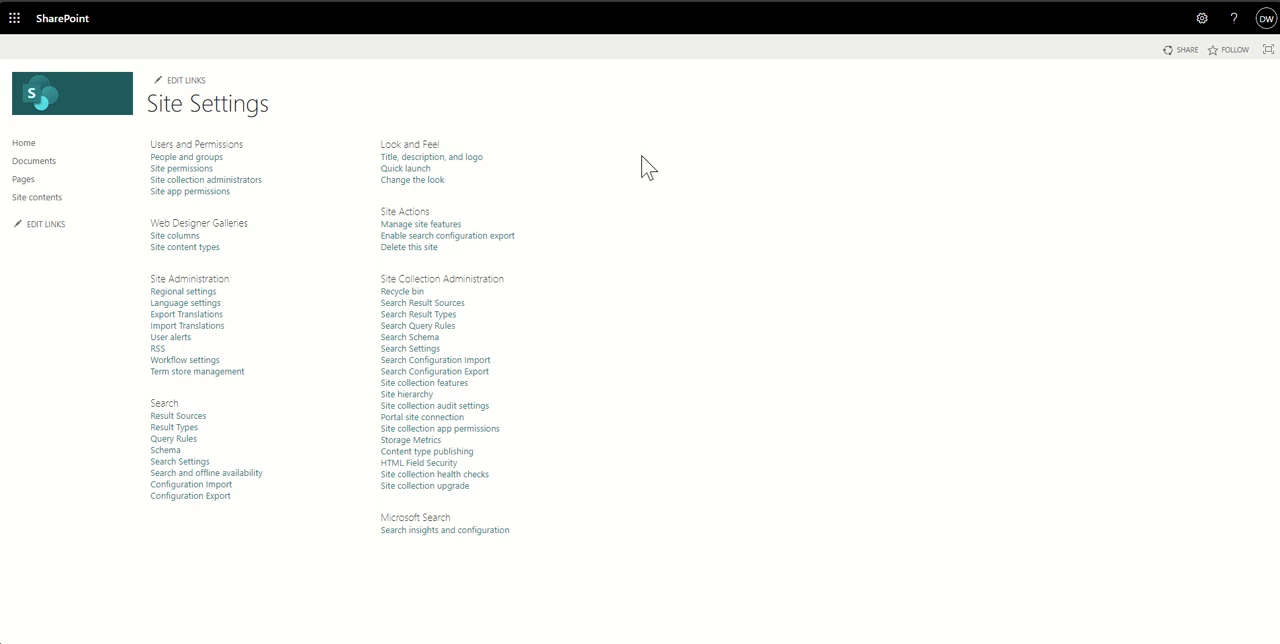
pyautogui.moveTo(688, 248)
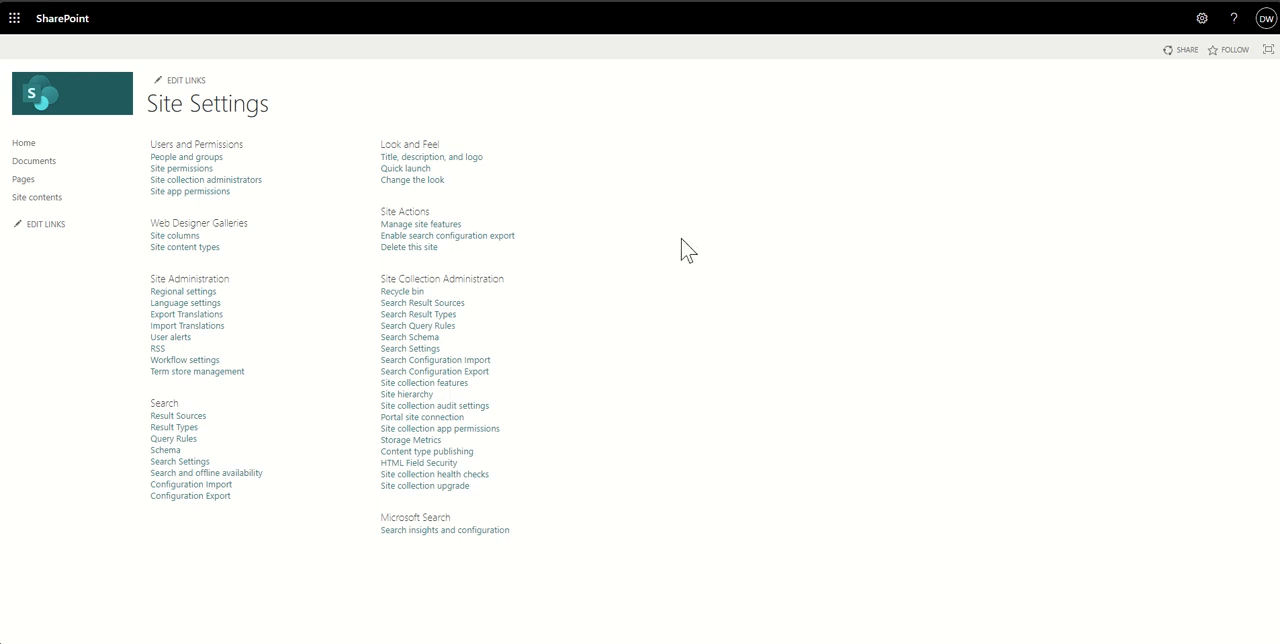
pyautogui.moveTo(412, 180)
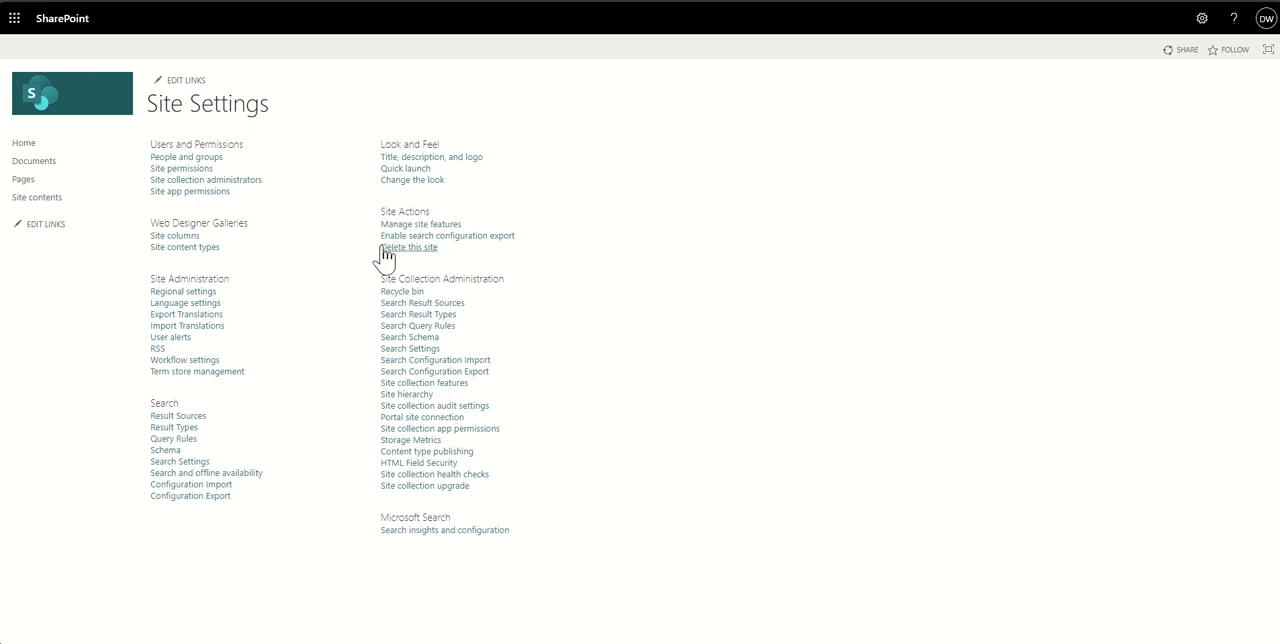
pyautogui.moveTo(408, 246)
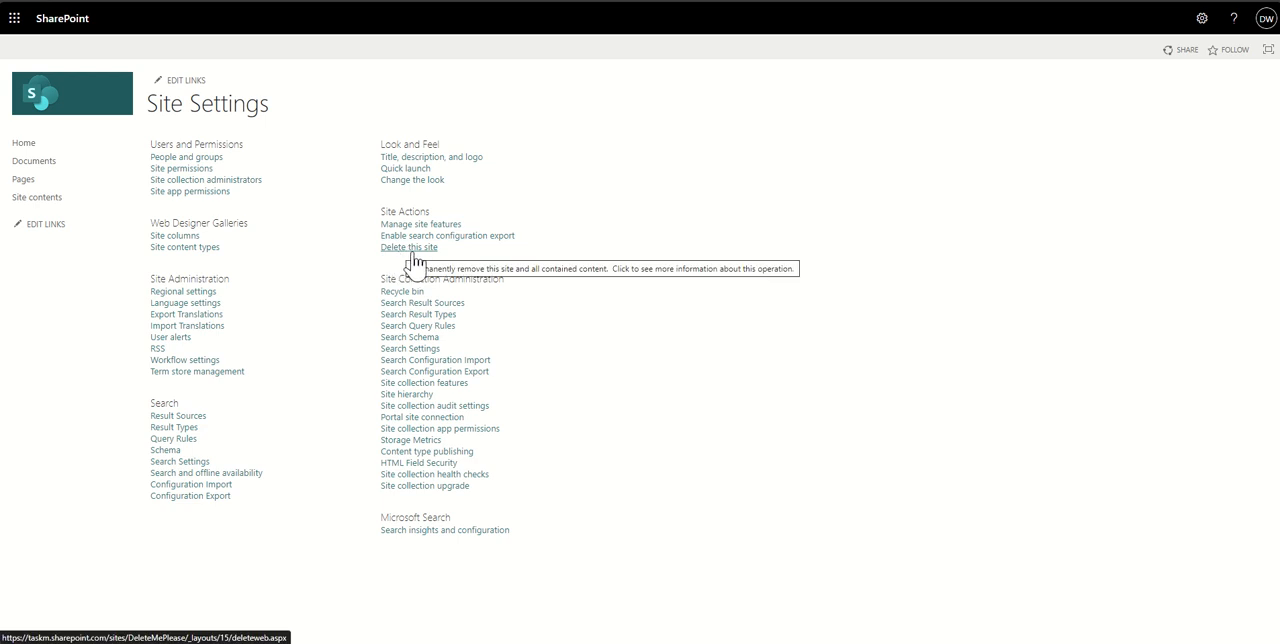
pyautogui.moveTo(404, 262)
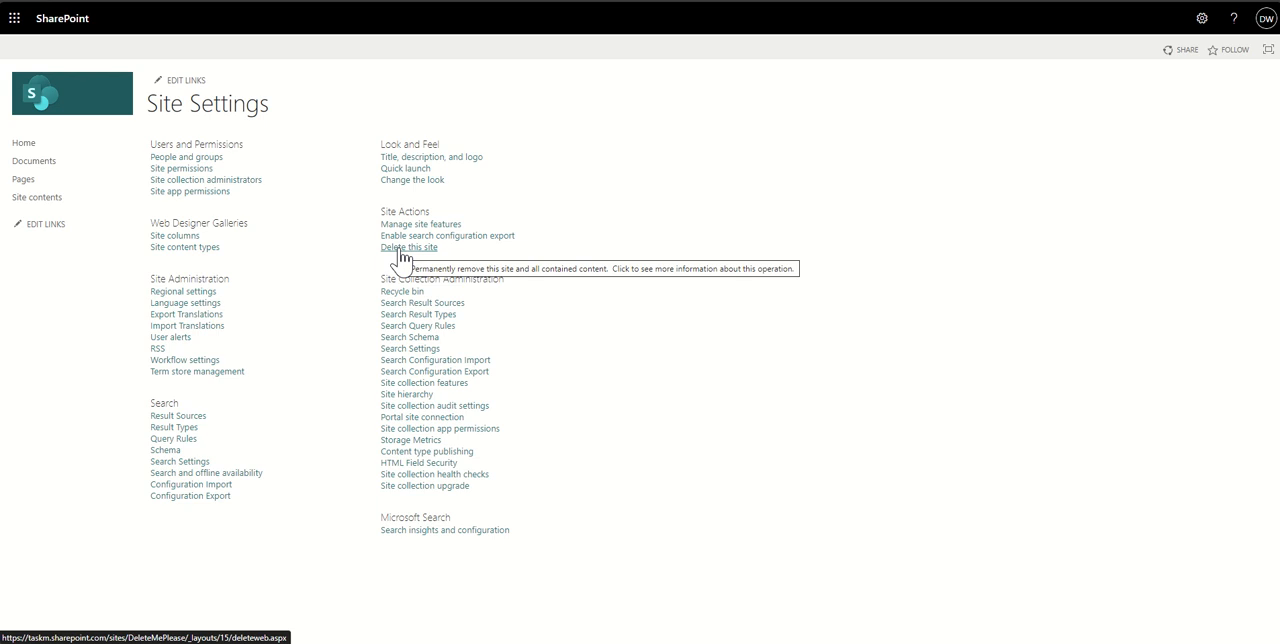
pyautogui.moveTo(404, 256)
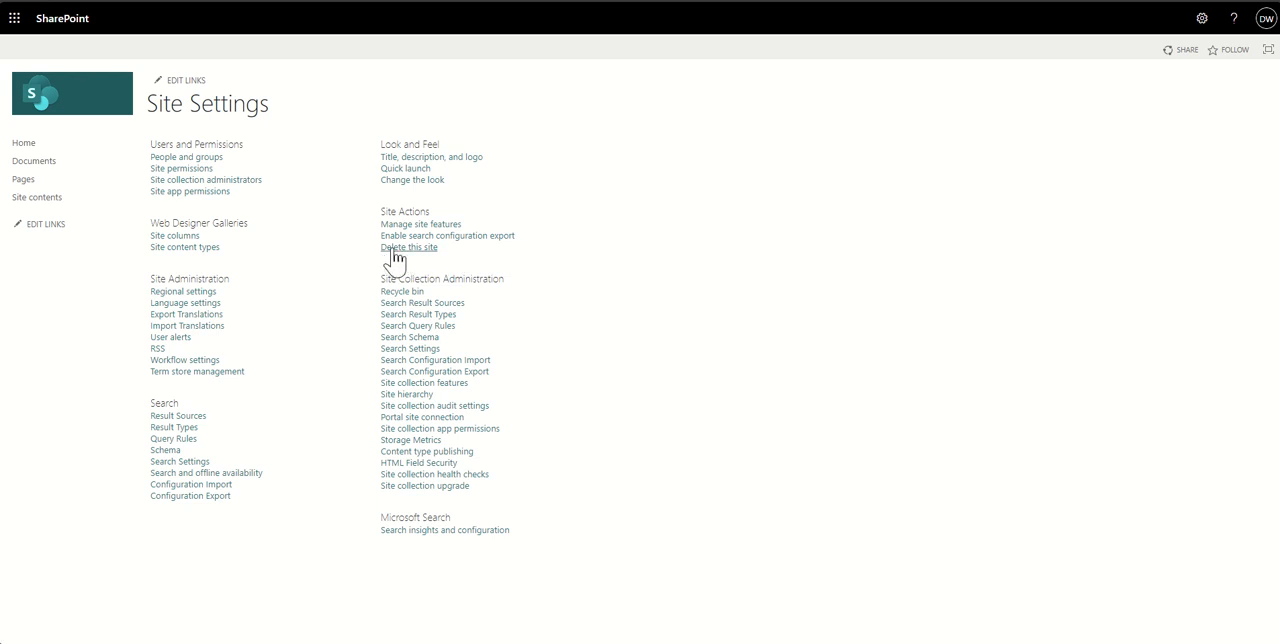
pyautogui.click(408, 246)
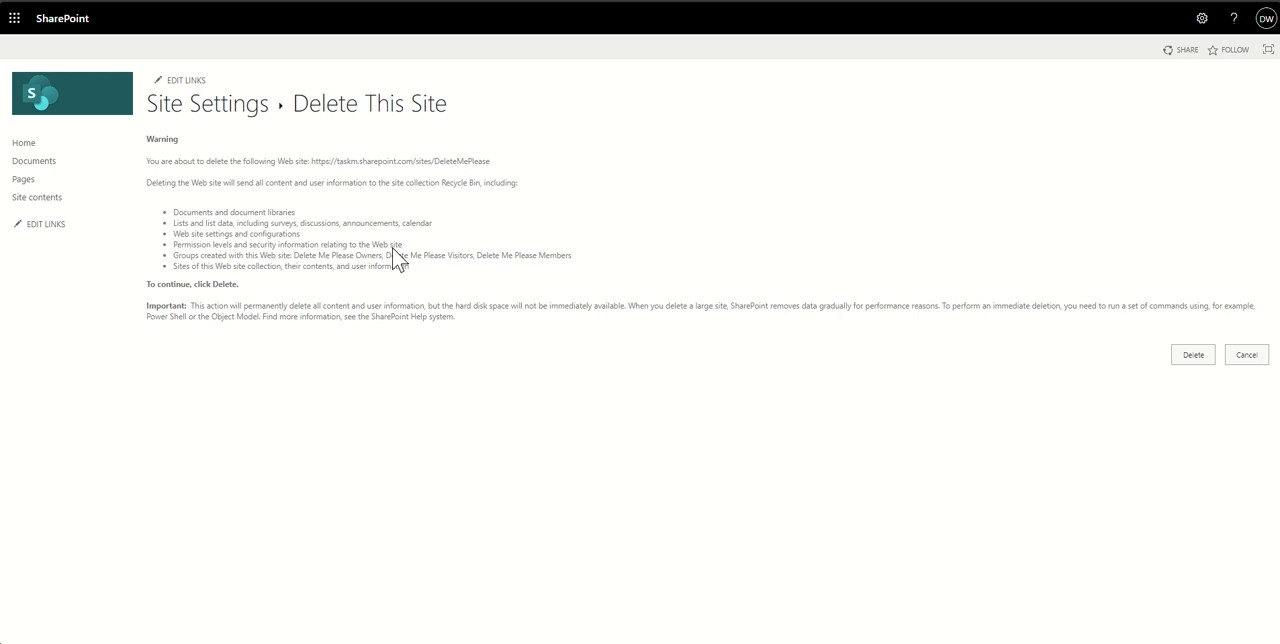
pyautogui.moveTo(392, 382)
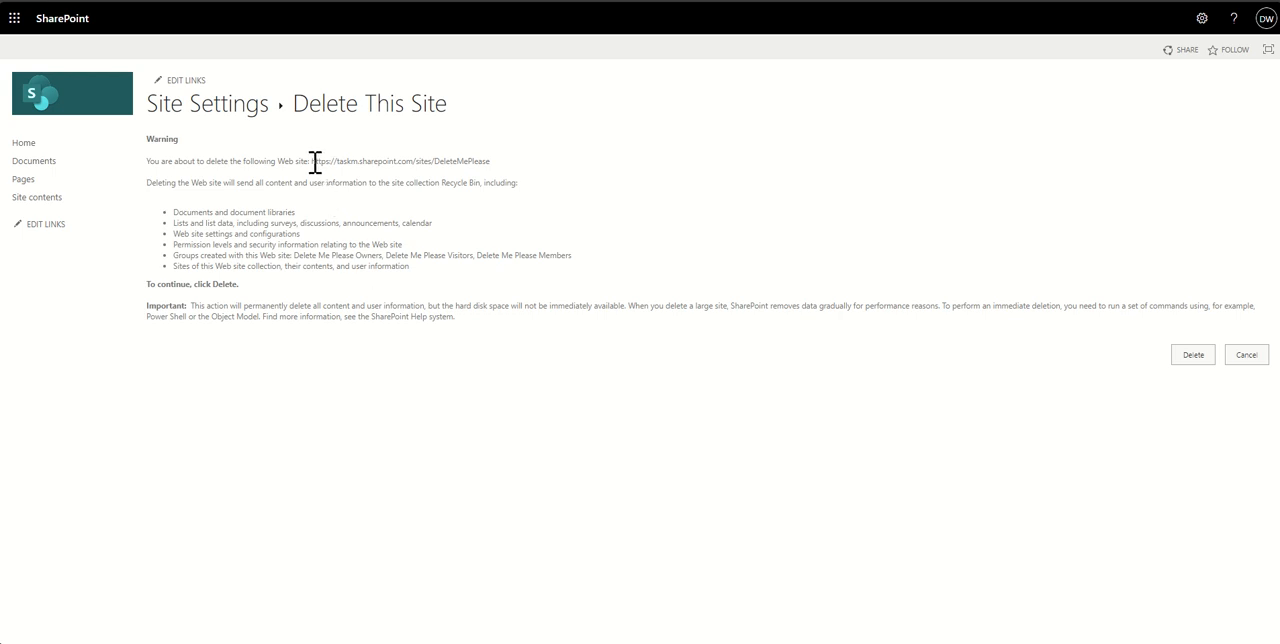
pyautogui.doubleClick(398, 160)
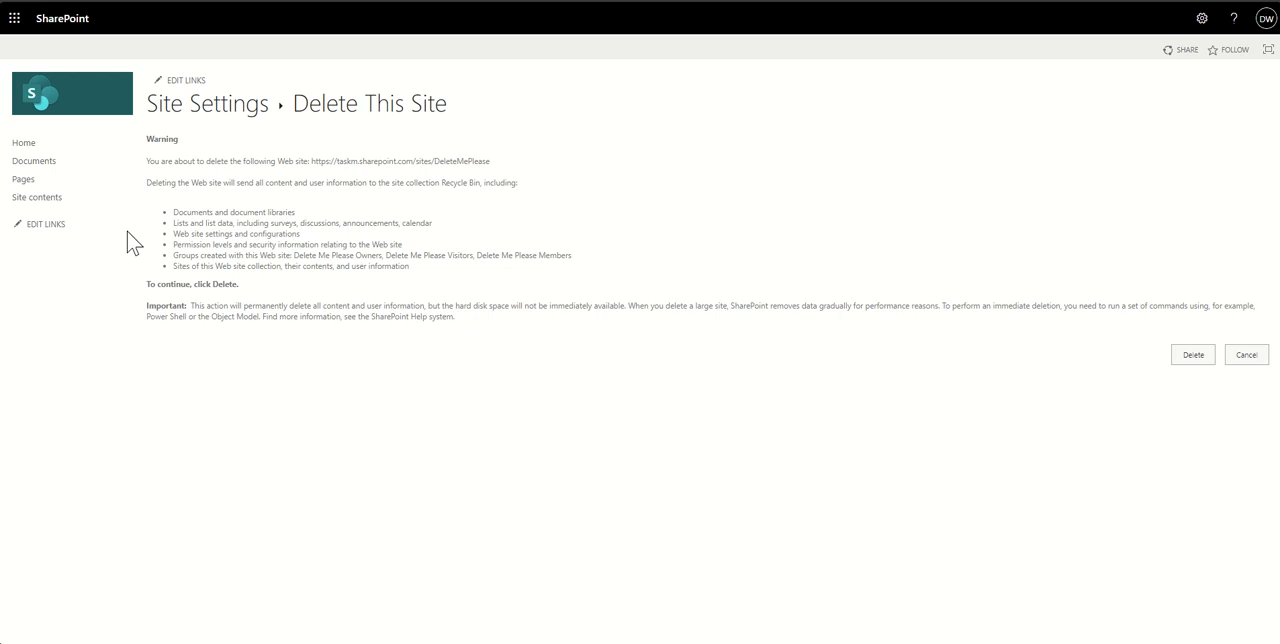
pyautogui.moveTo(284, 216)
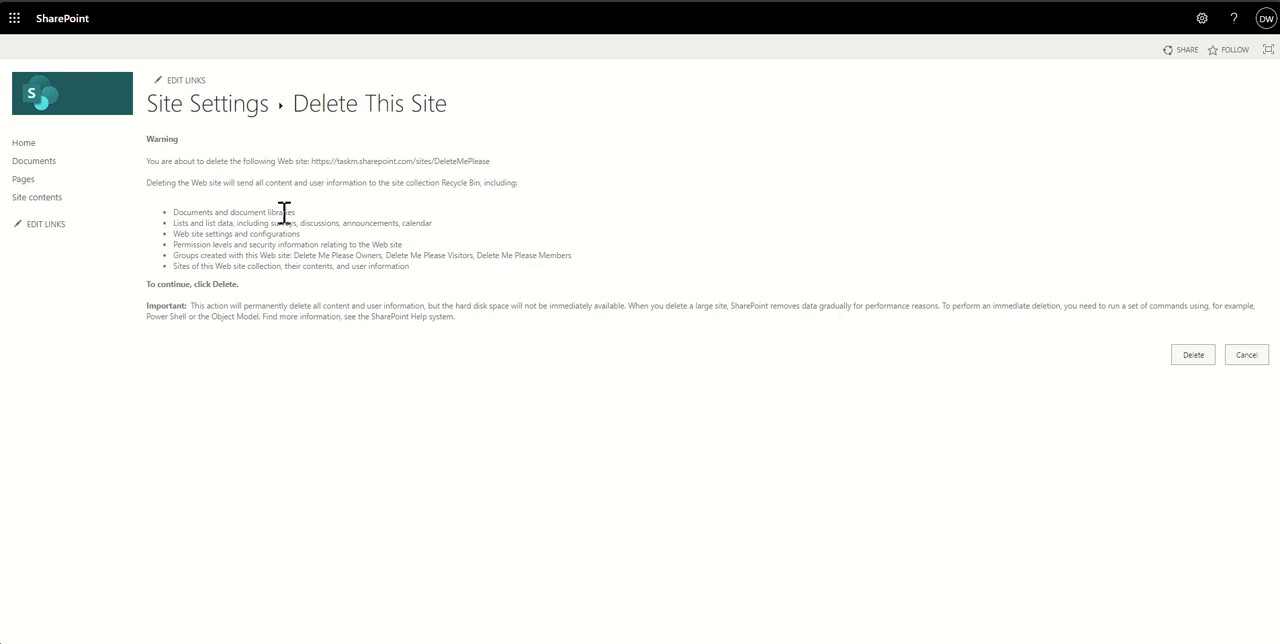
pyautogui.moveTo(132, 268)
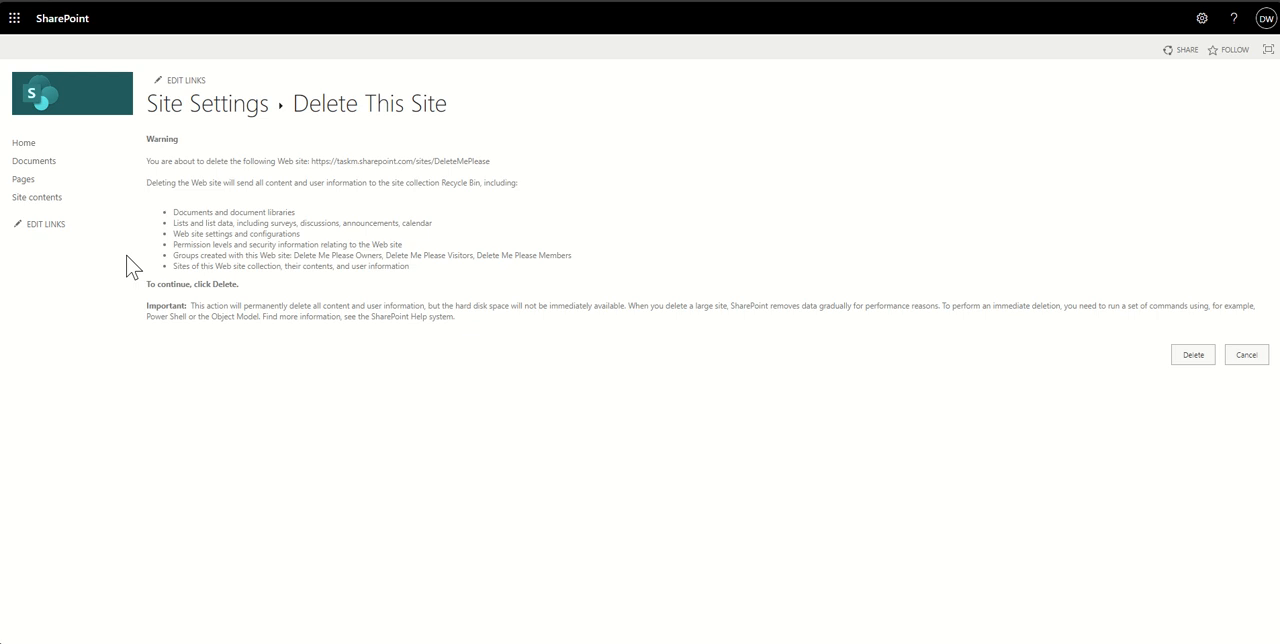
pyautogui.moveTo(248, 268)
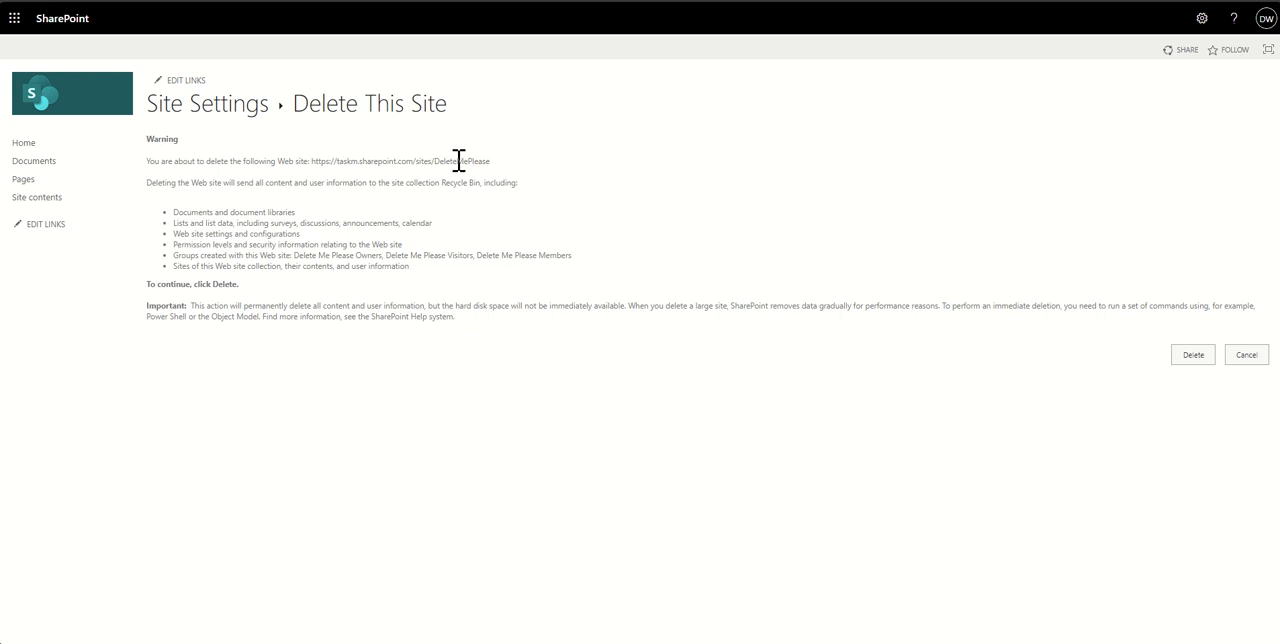
pyautogui.doubleClick(460, 160)
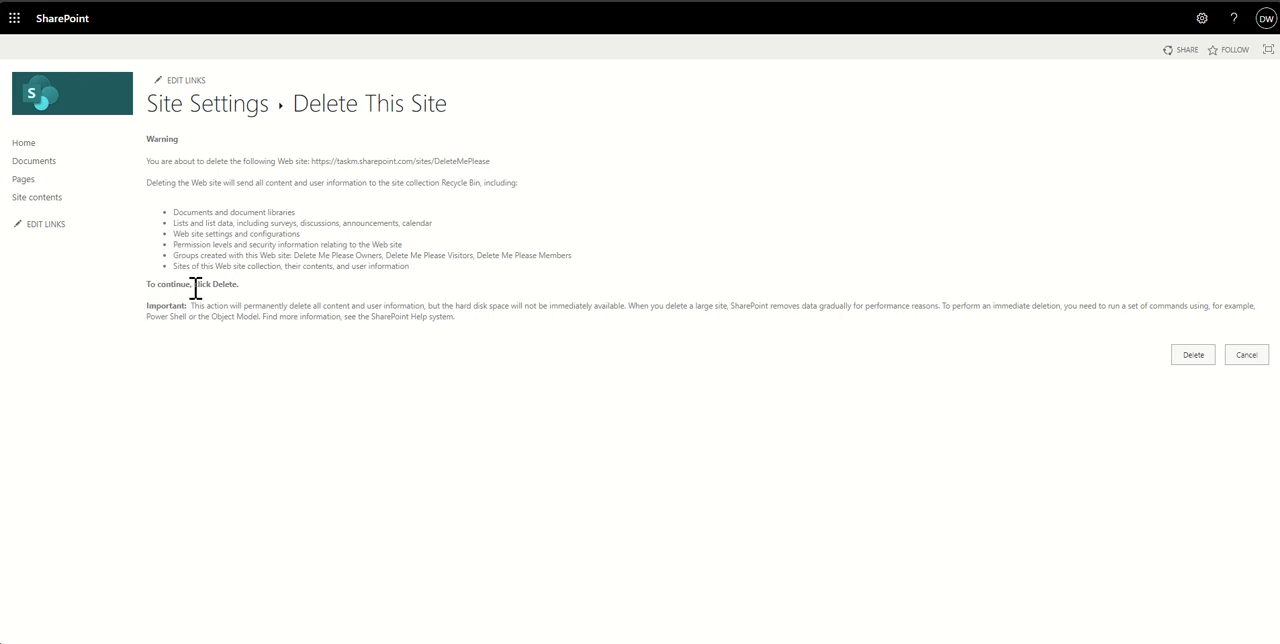
pyautogui.moveTo(256, 318)
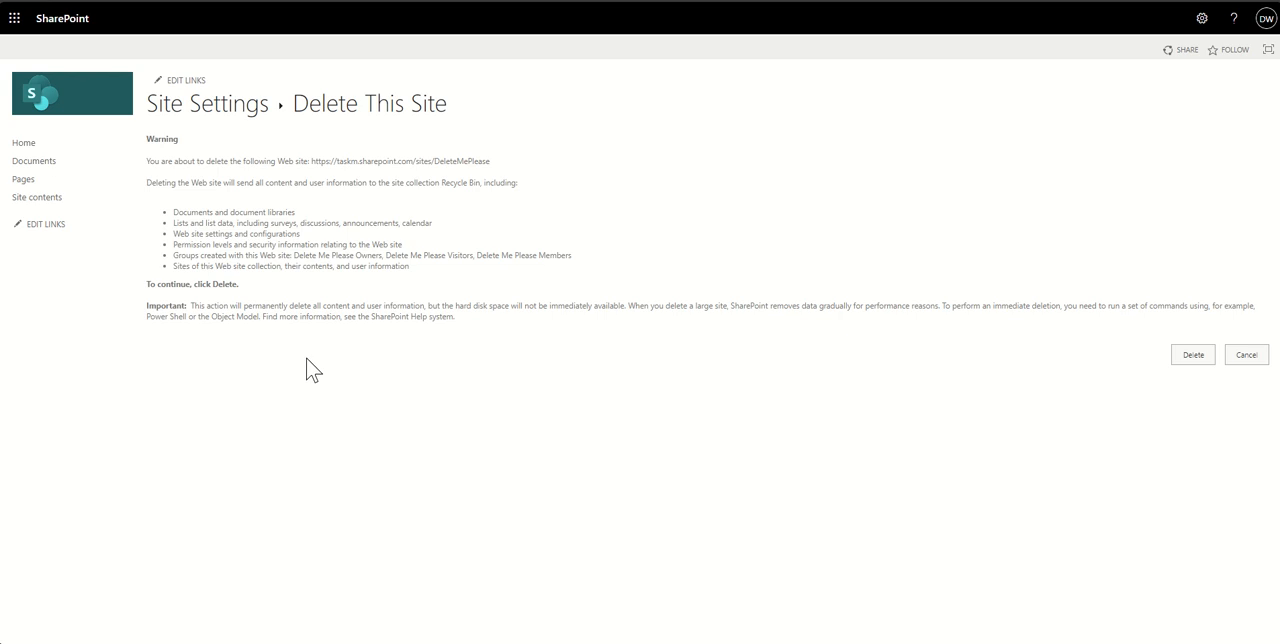
pyautogui.moveTo(512, 328)
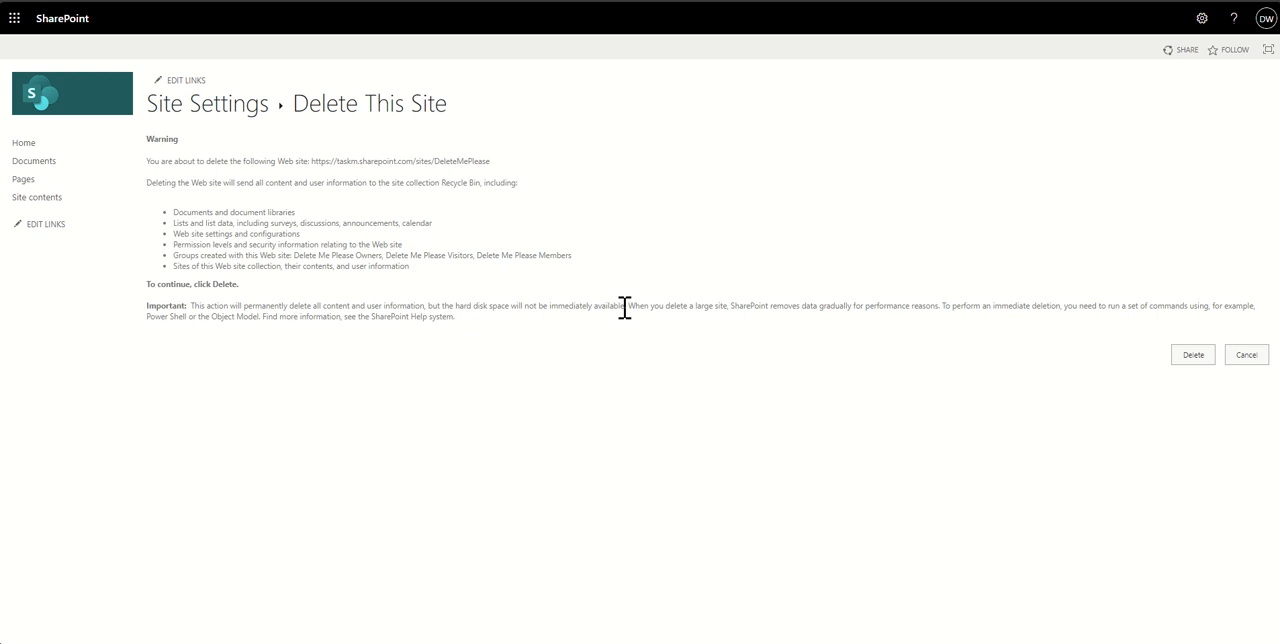
pyautogui.moveTo(428, 304); pyautogui.dragTo(626, 304)
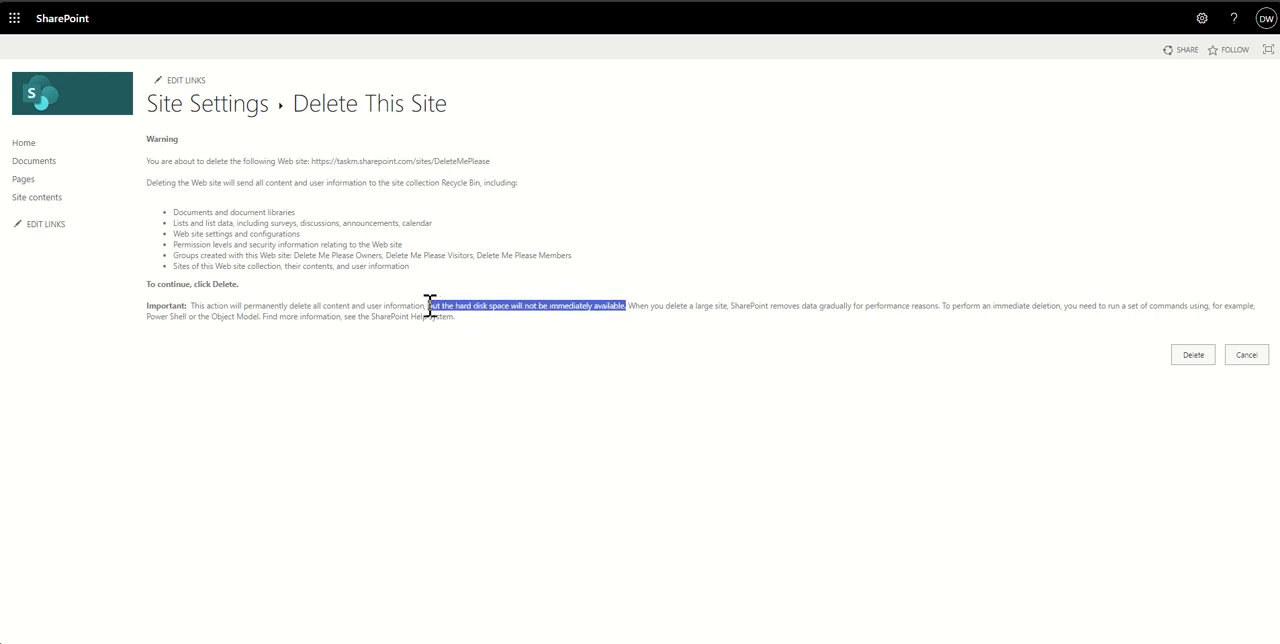
pyautogui.moveTo(552, 410)
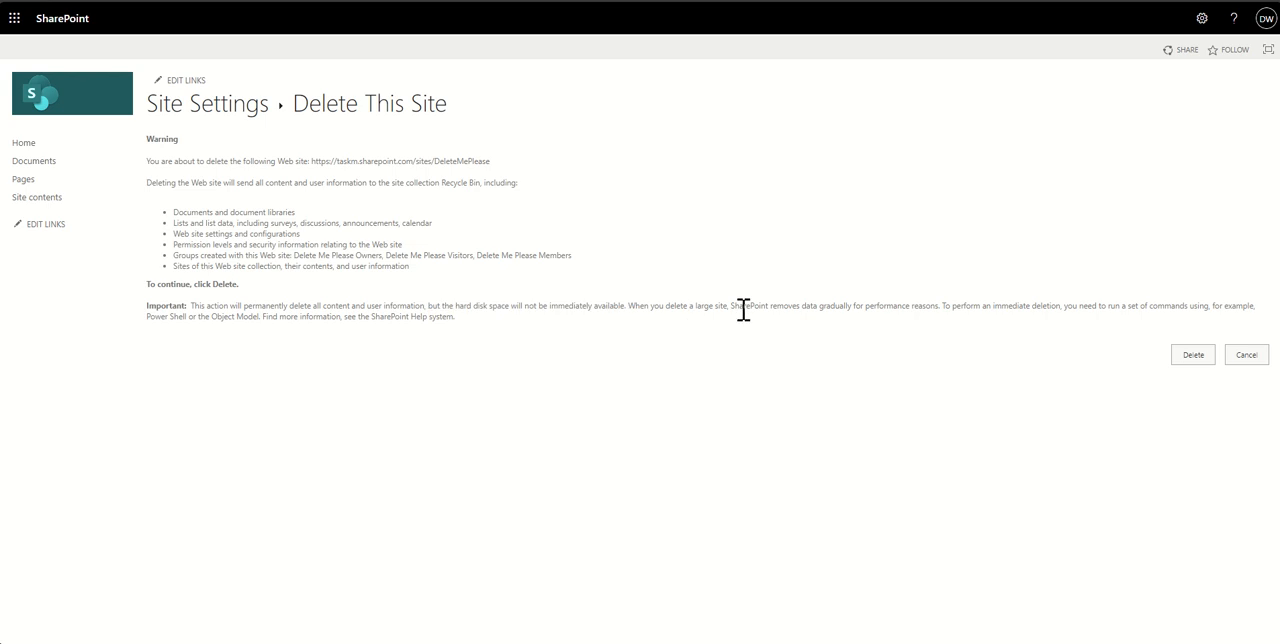
pyautogui.moveTo(968, 310)
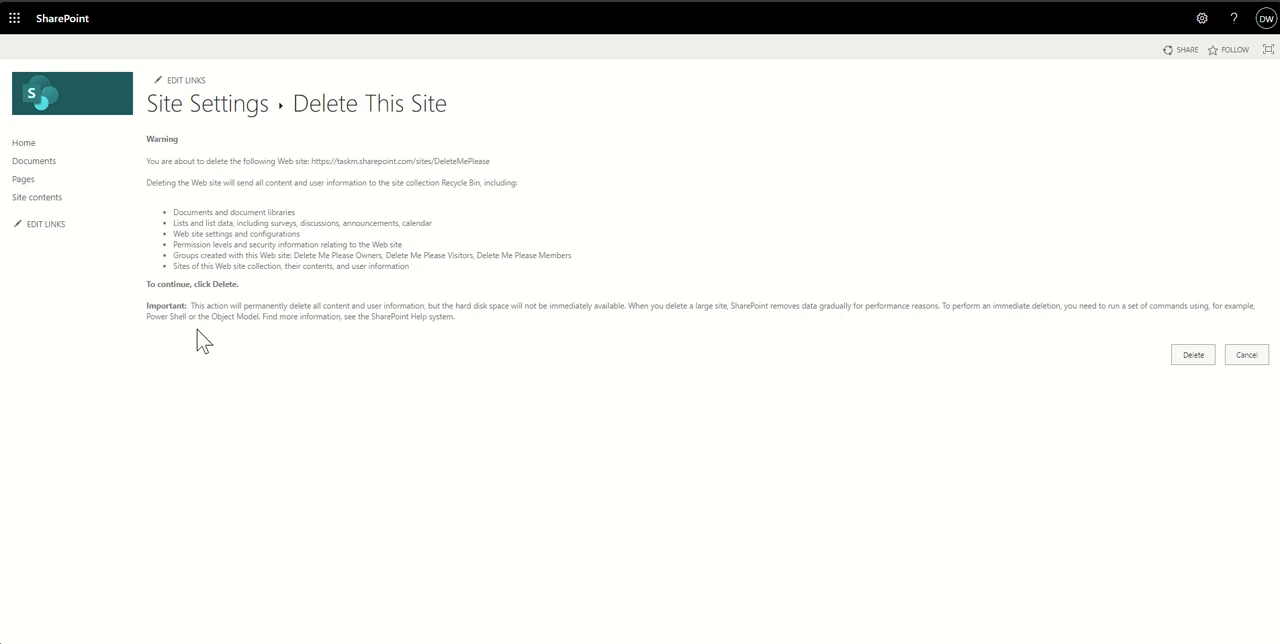
pyautogui.moveTo(360, 320)
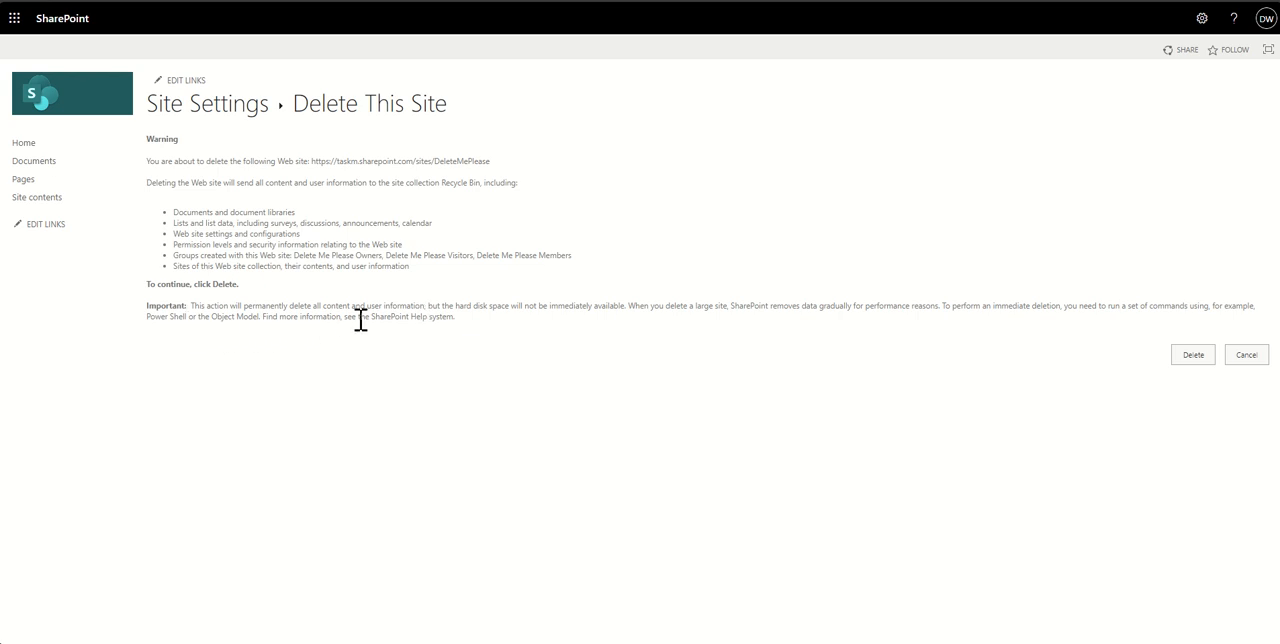
pyautogui.moveTo(484, 330)
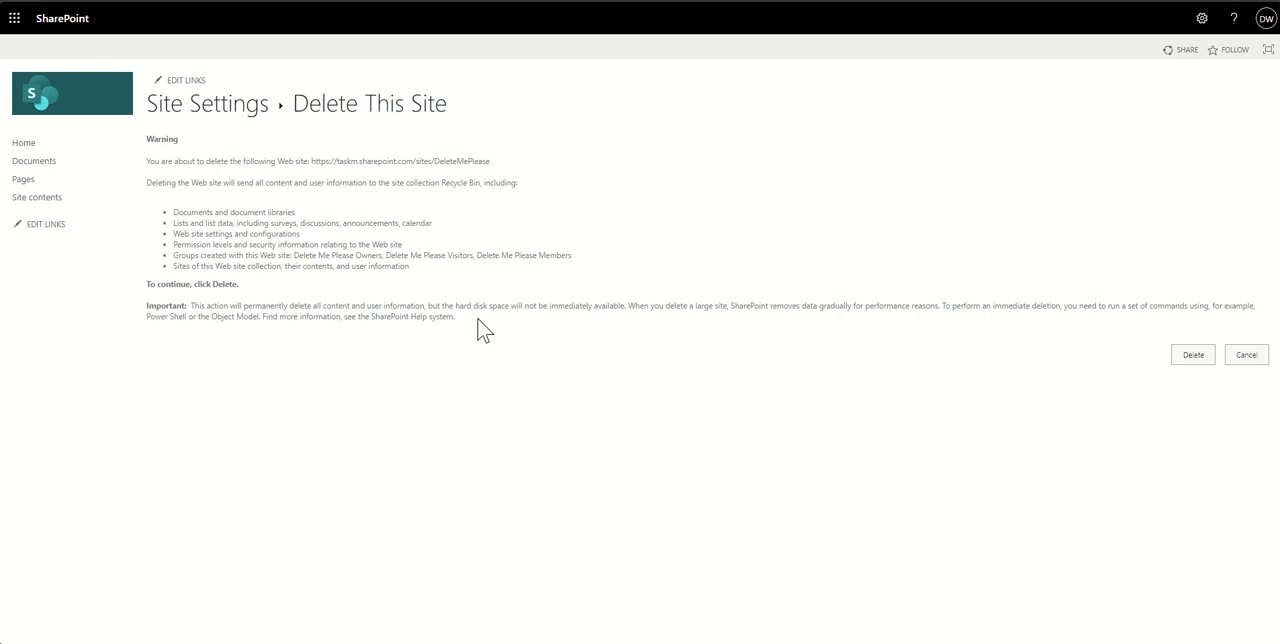
pyautogui.moveTo(518, 386)
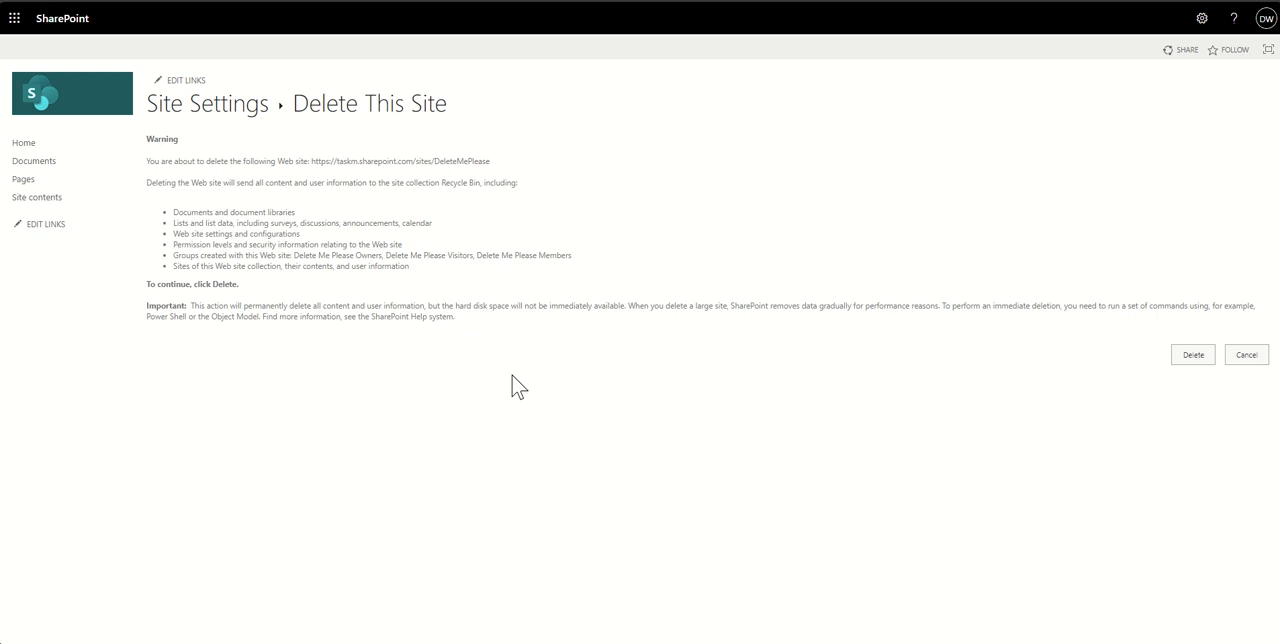
pyautogui.moveTo(476, 432)
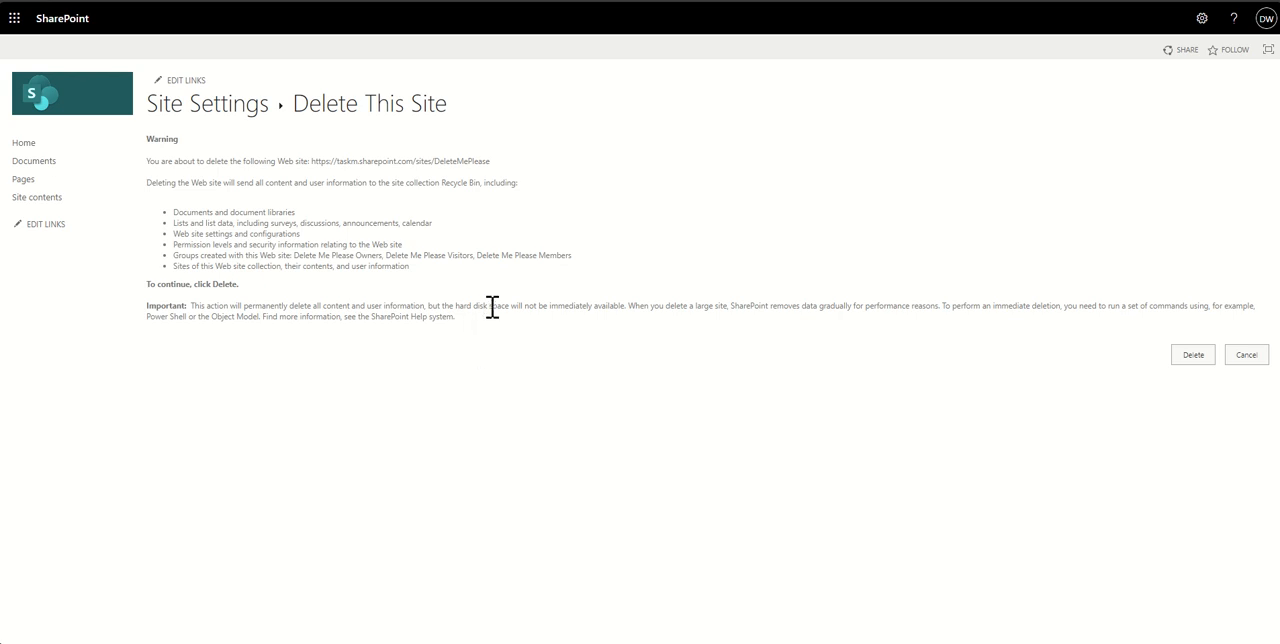
pyautogui.moveTo(1184, 410)
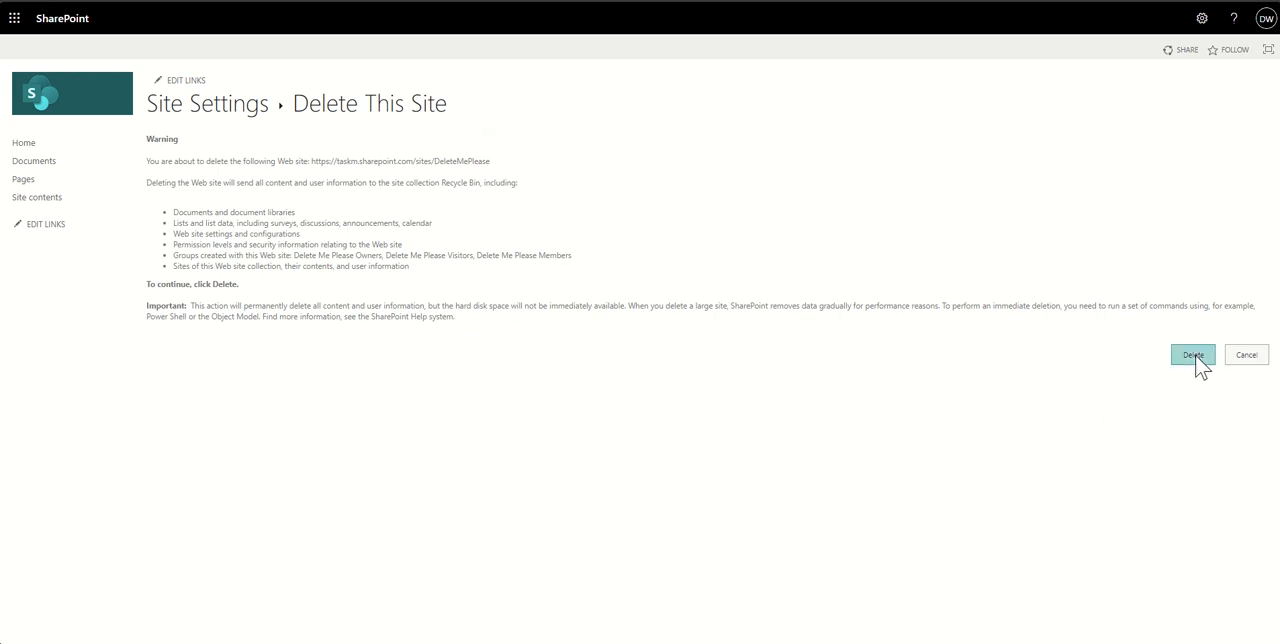
# Delete the site and confirm sending it to the site collection recycle bin.
pyautogui.click(1192, 354)
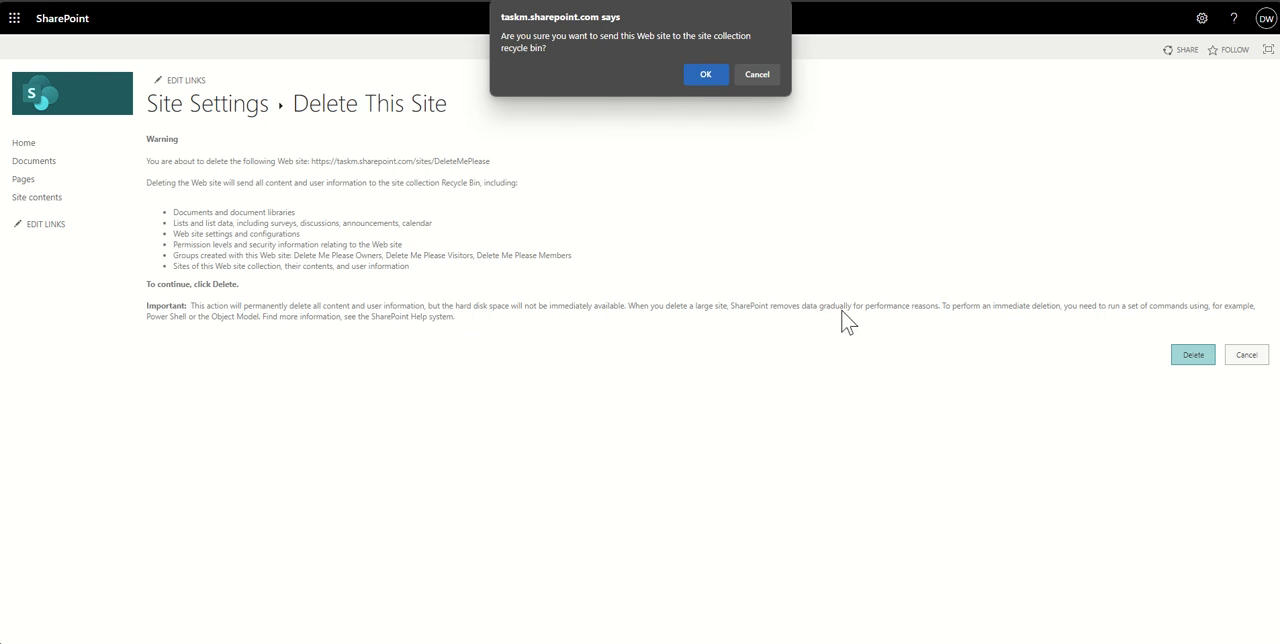
pyautogui.moveTo(688, 70)
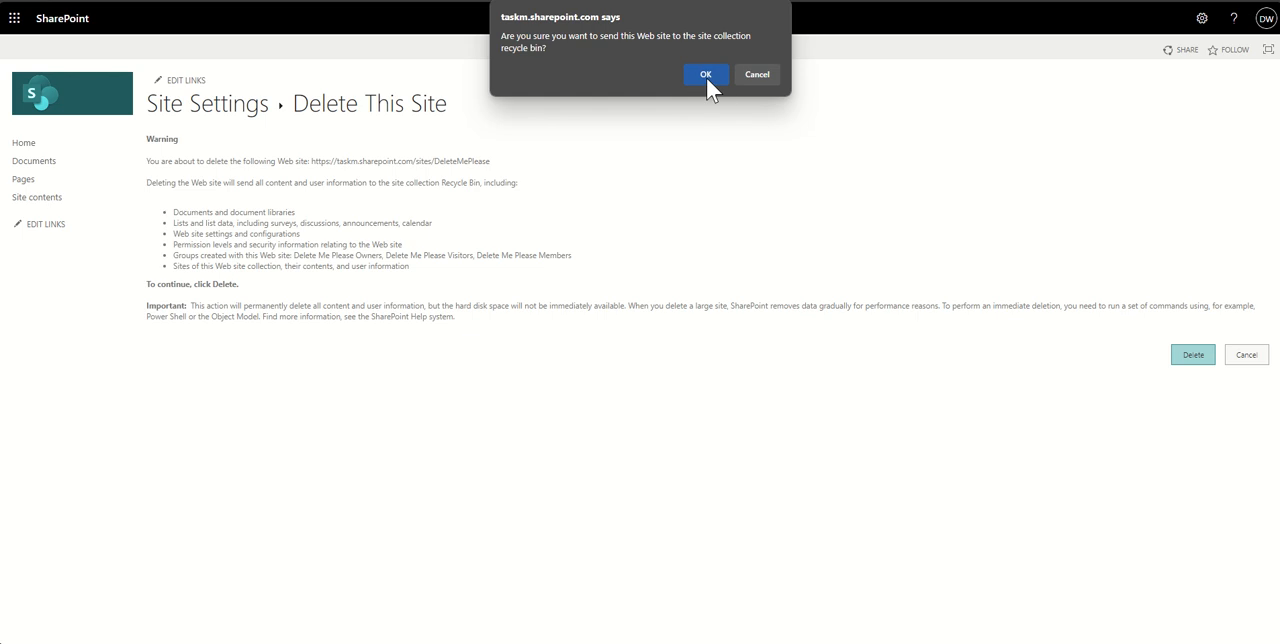
pyautogui.click(706, 74)
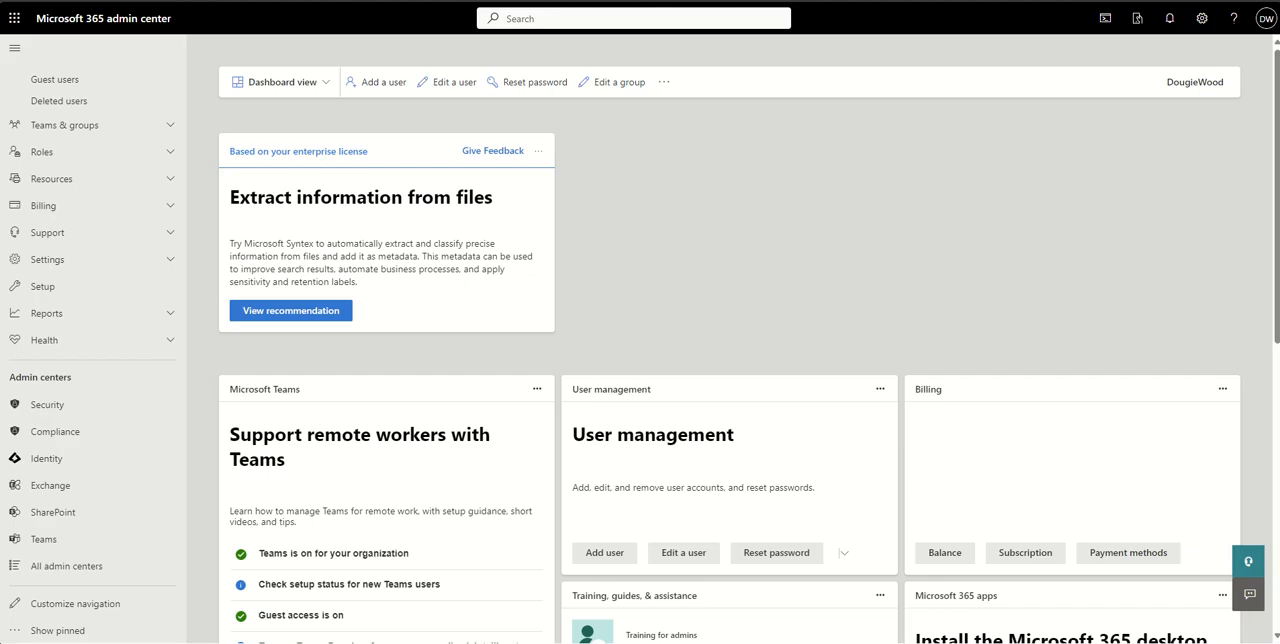
pyautogui.moveTo(70, 36)
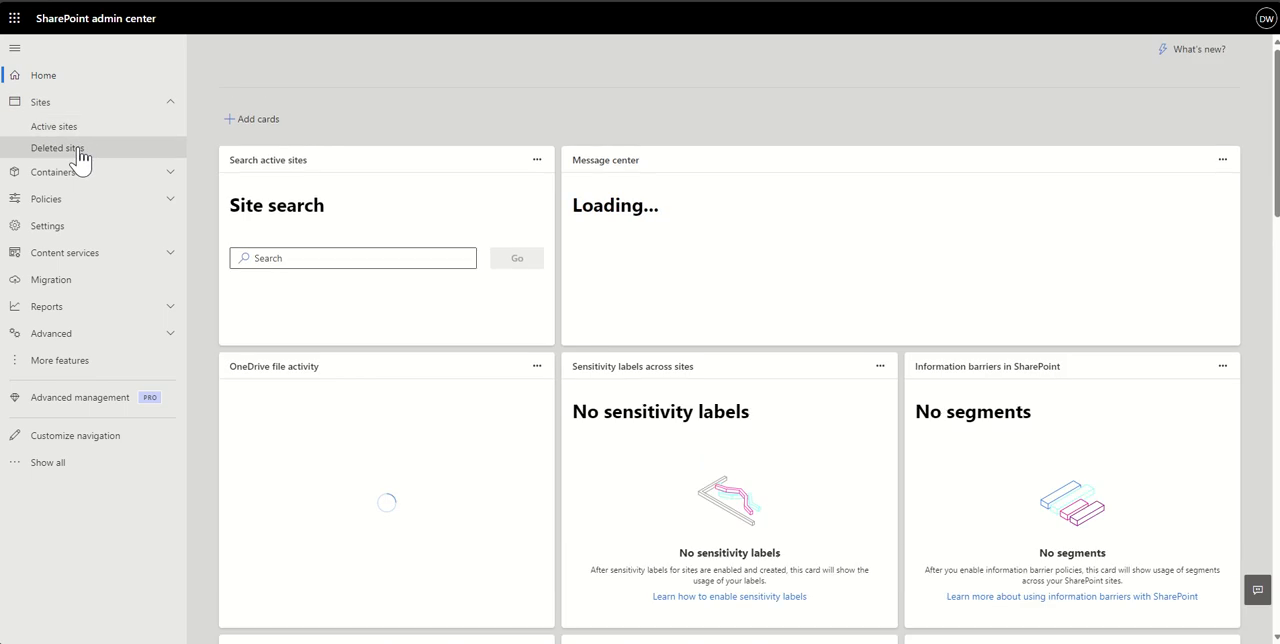
# Start loading the Deleted sites page in the SharePoint admin center.
pyautogui.click(56, 148)
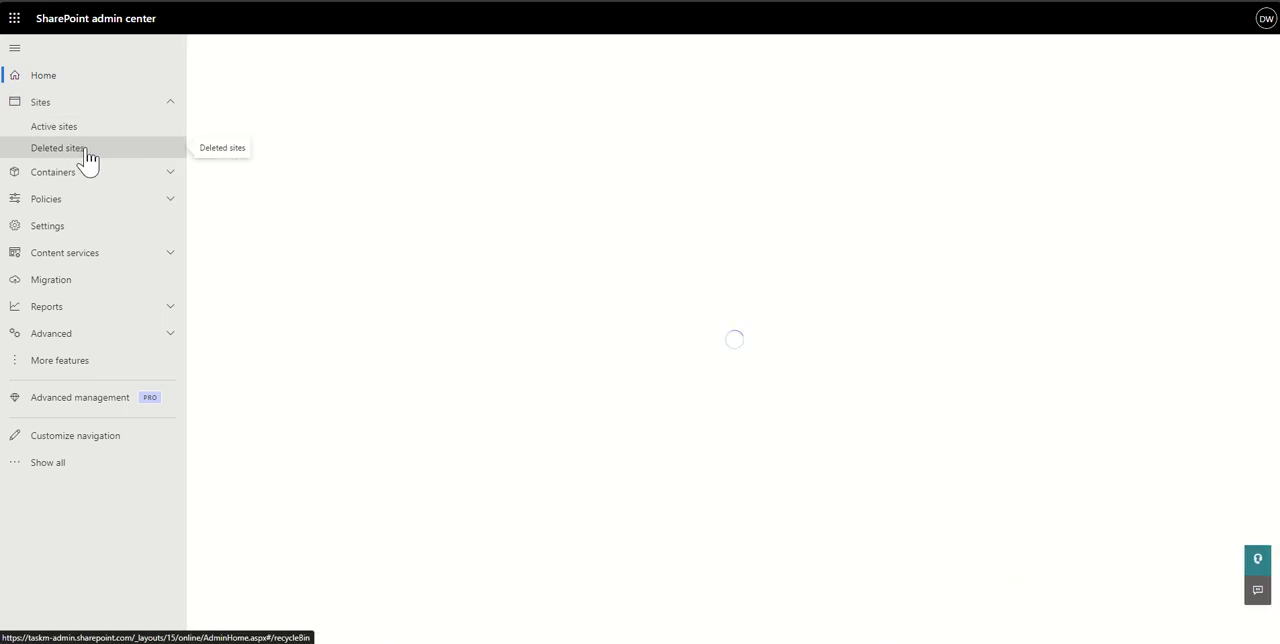
# Load the Deleted sites list showing the 'Delete Me Please' site.
pyautogui.click(56, 148)
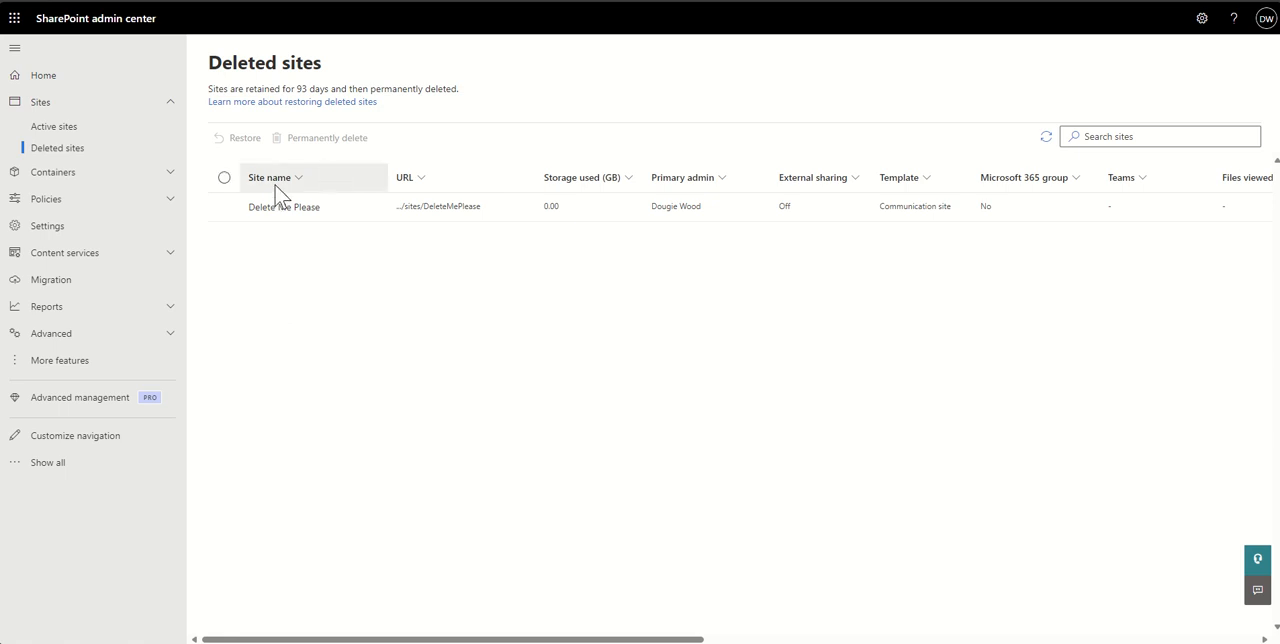
pyautogui.moveTo(310, 280)
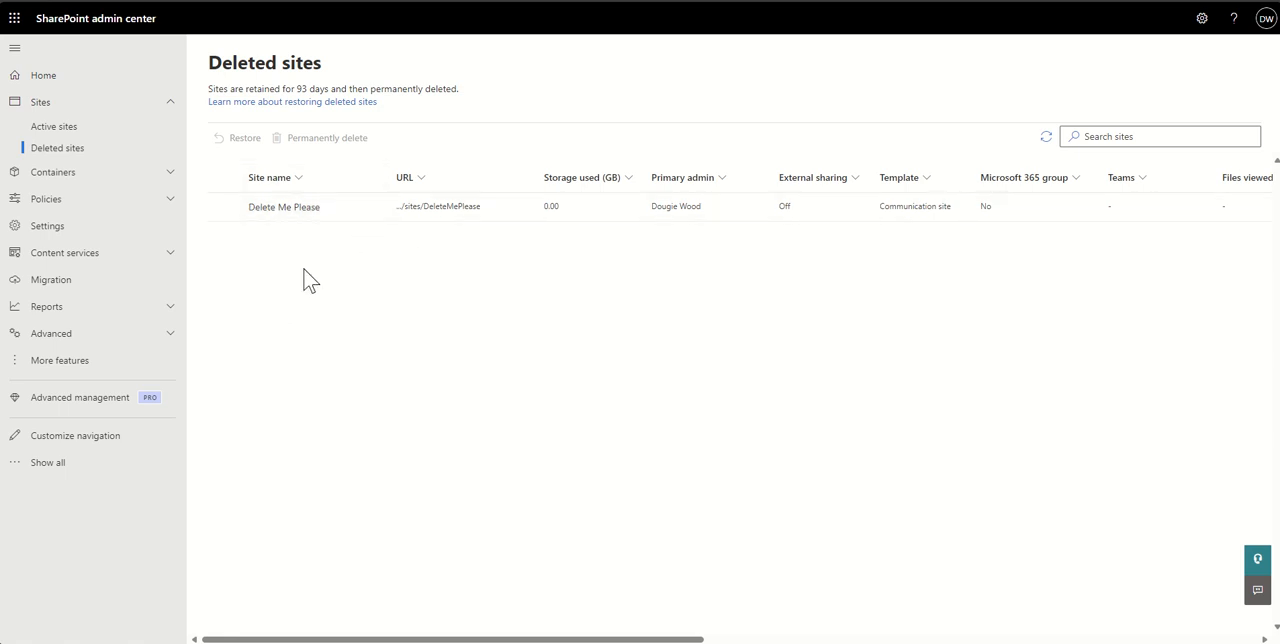
pyautogui.moveTo(310, 270)
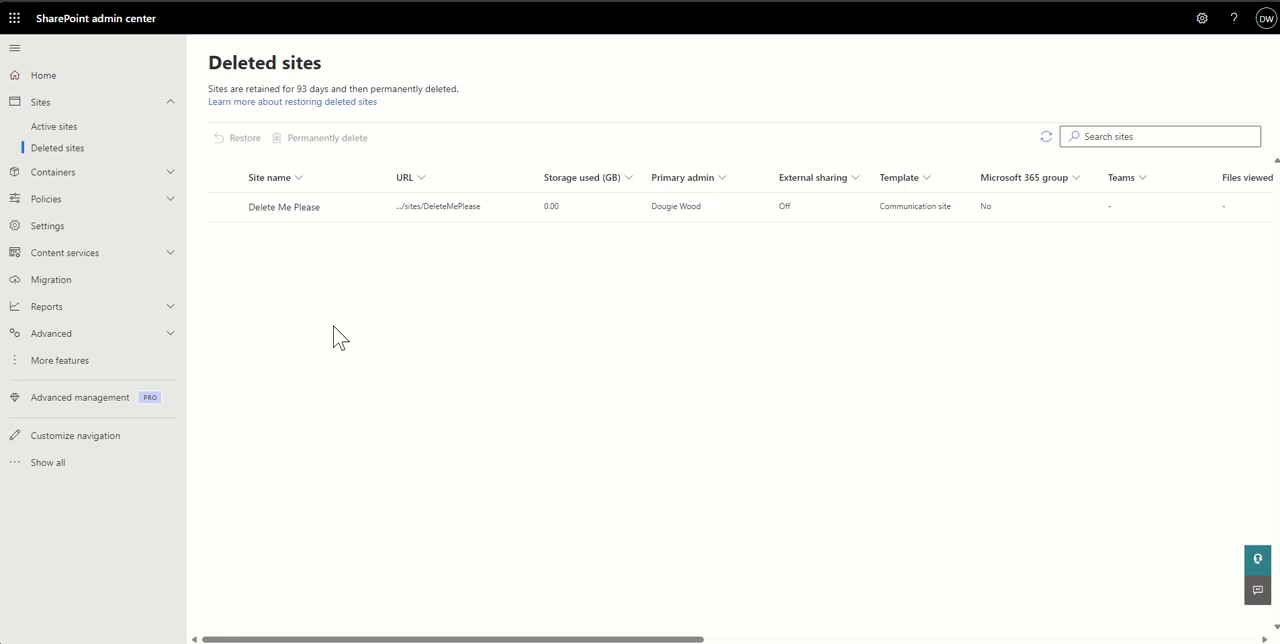
pyautogui.moveTo(264, 308)
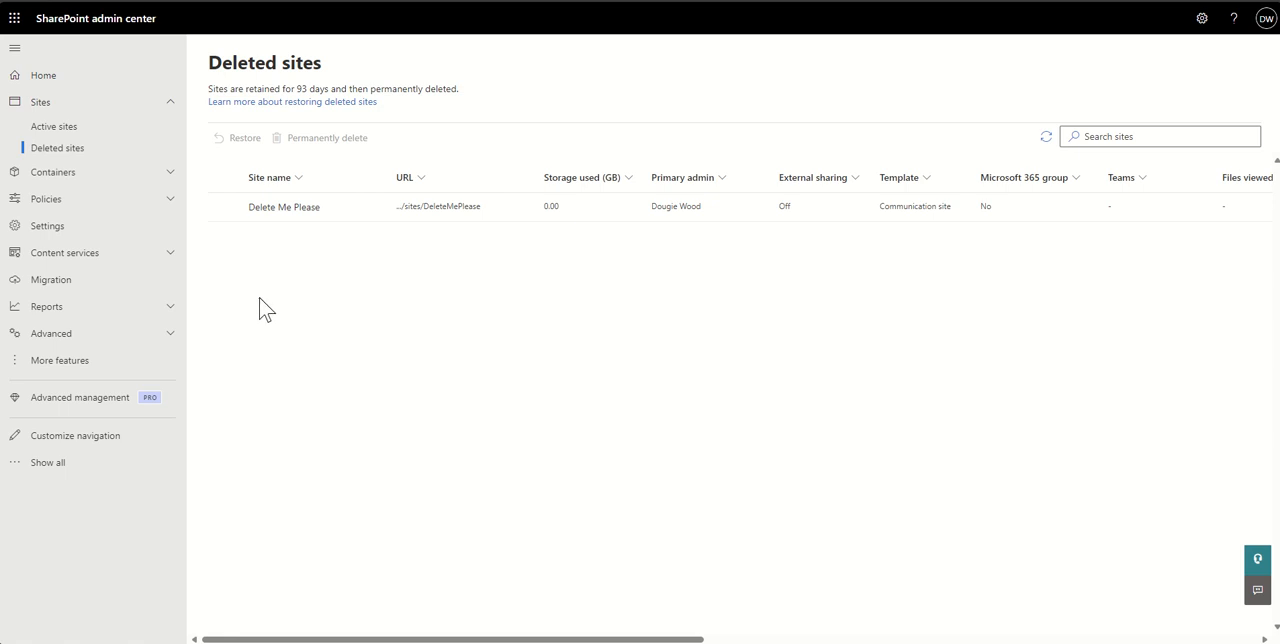
pyautogui.moveTo(258, 296)
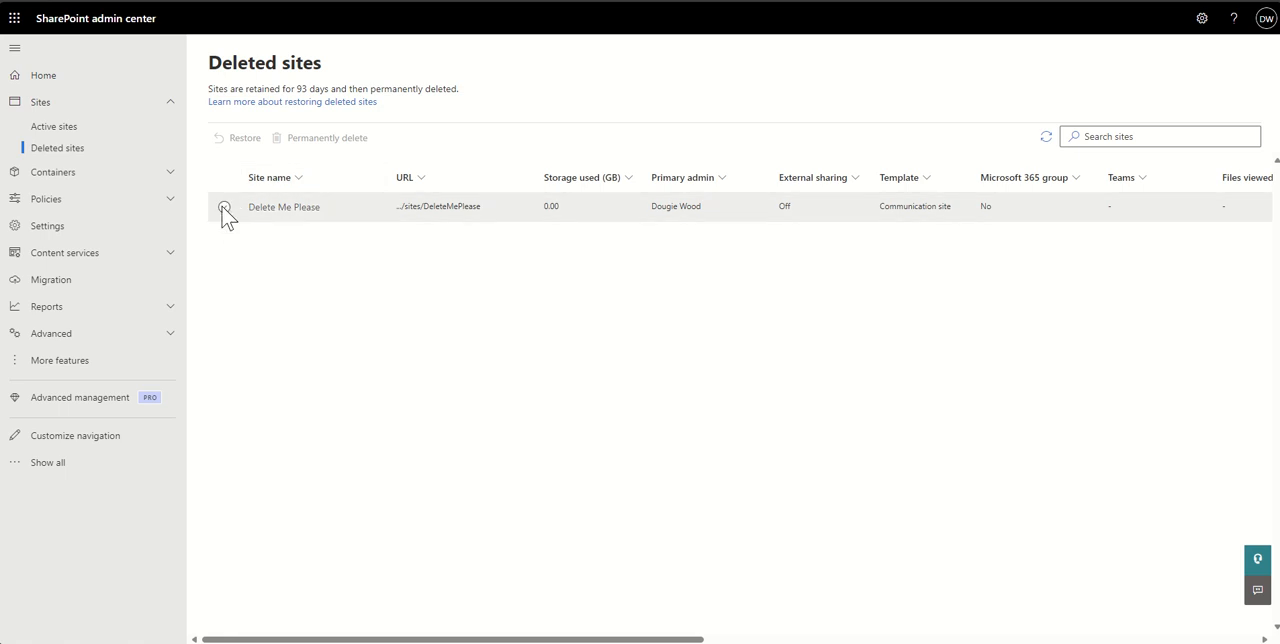
# Restore the selected 'Delete Me Please' site and dismiss the 'Site restored' notification.
pyautogui.click(224, 206)
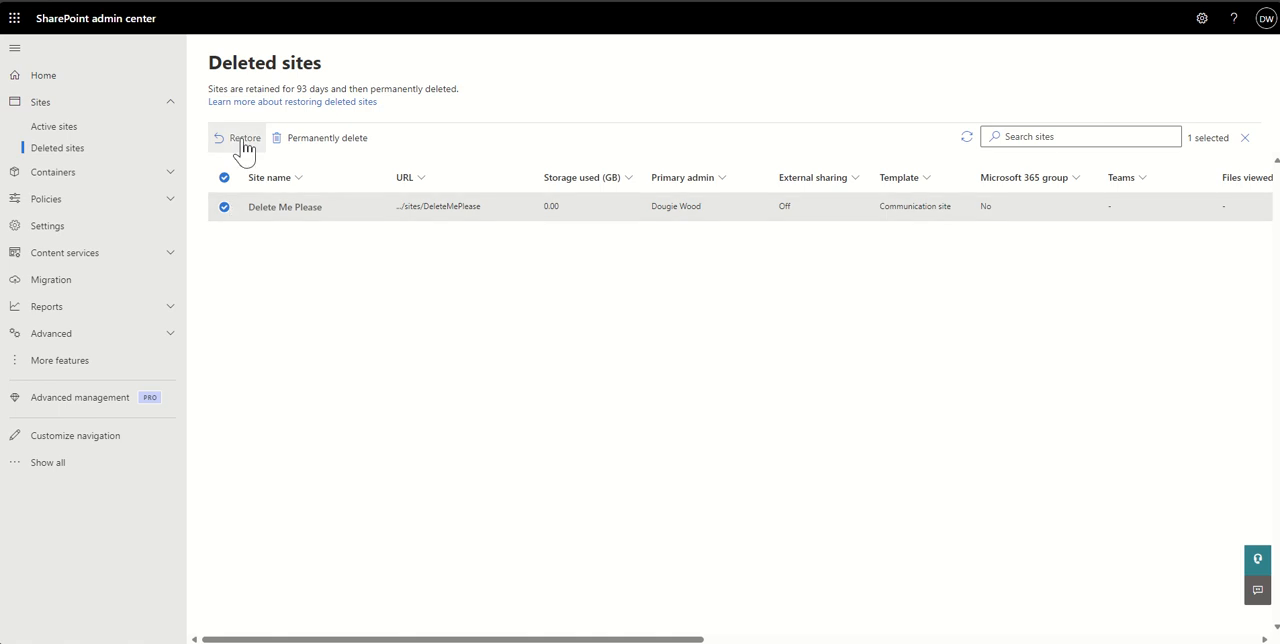
pyautogui.click(244, 138)
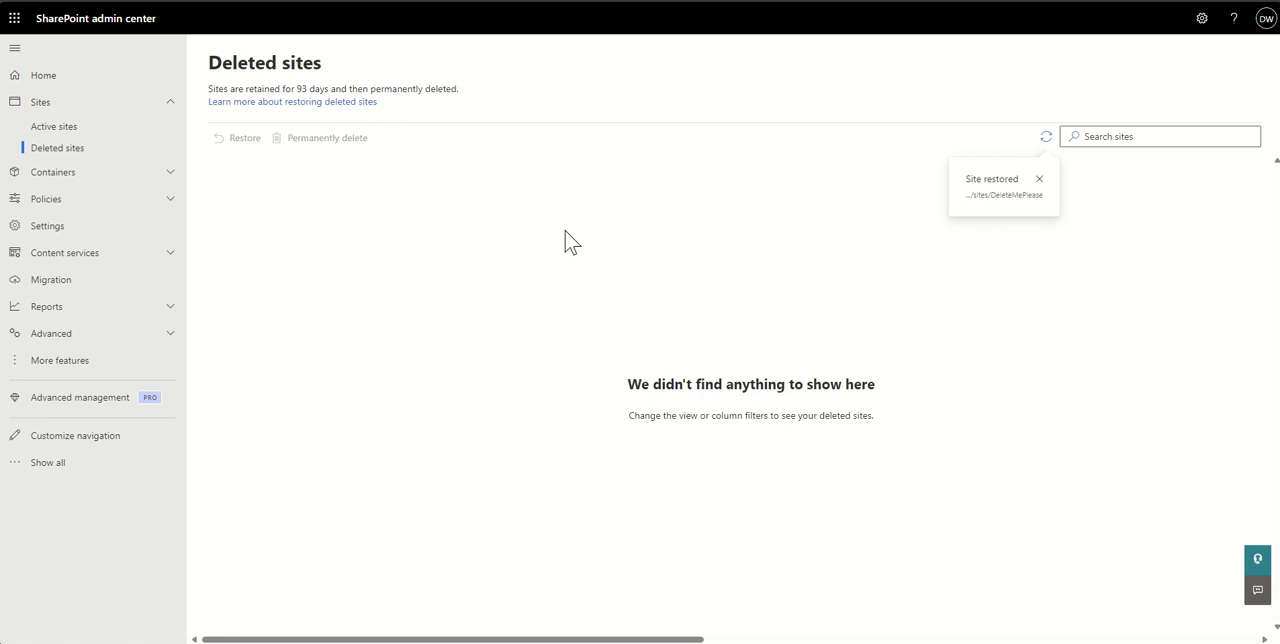
pyautogui.click(1040, 180)
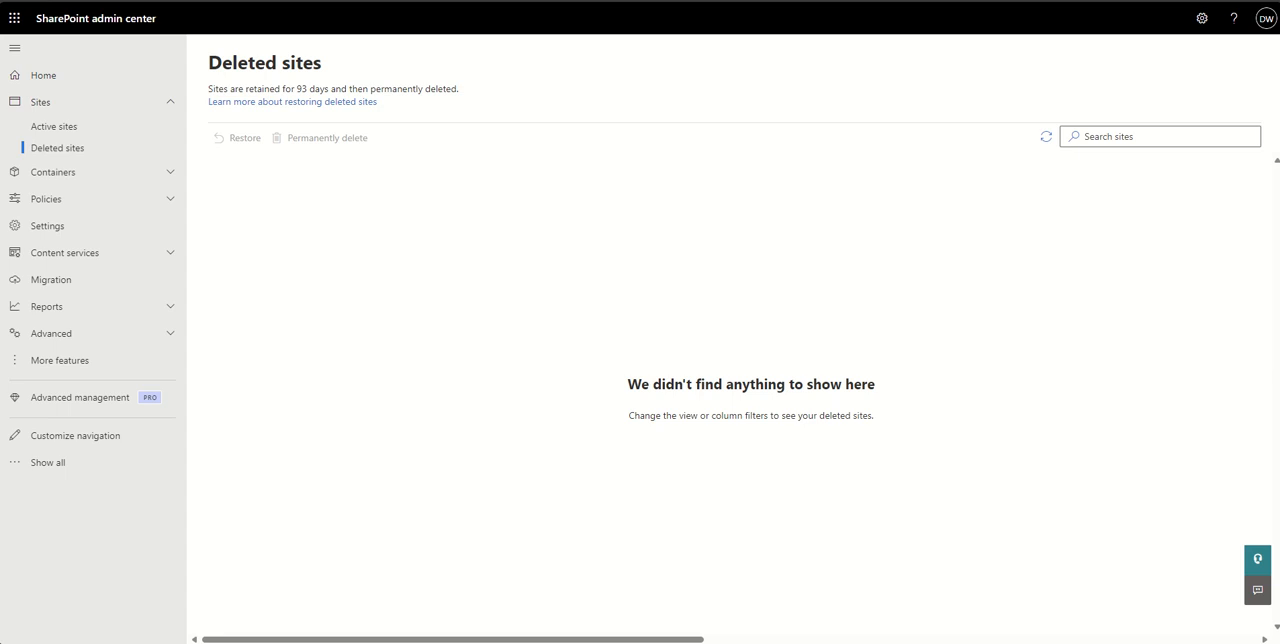
# Filter Active sites by 'delete' and reopen the restored 'Delete Me Please' site.
pyautogui.click(52, 126)
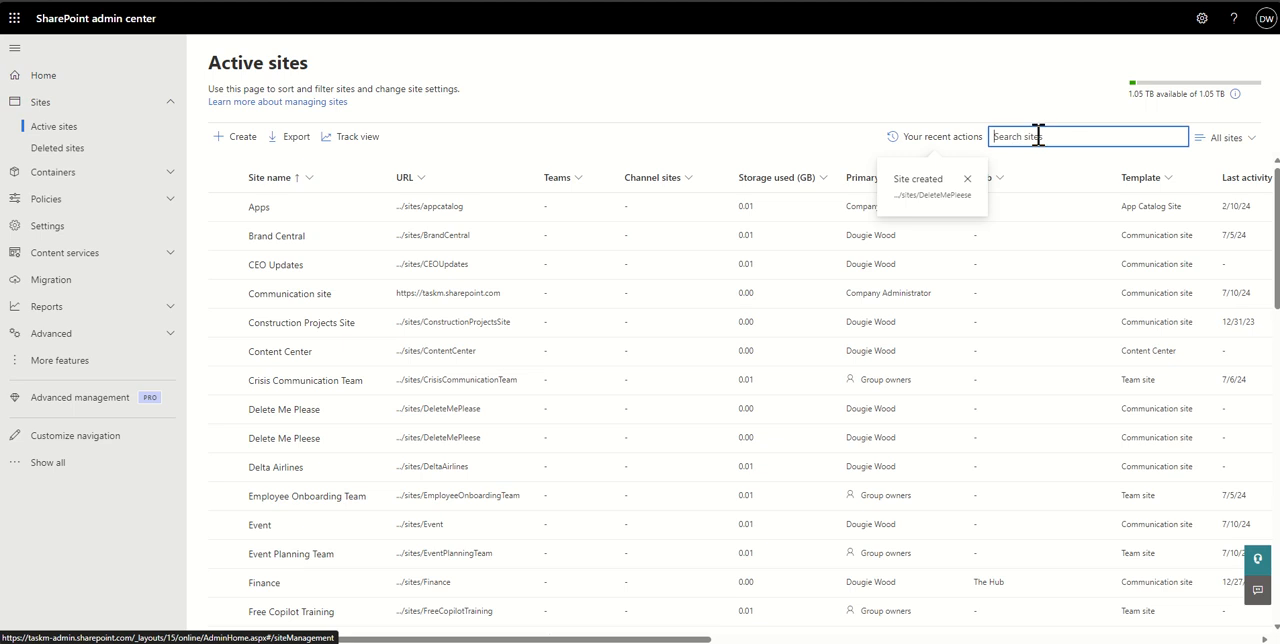
pyautogui.write('delete')
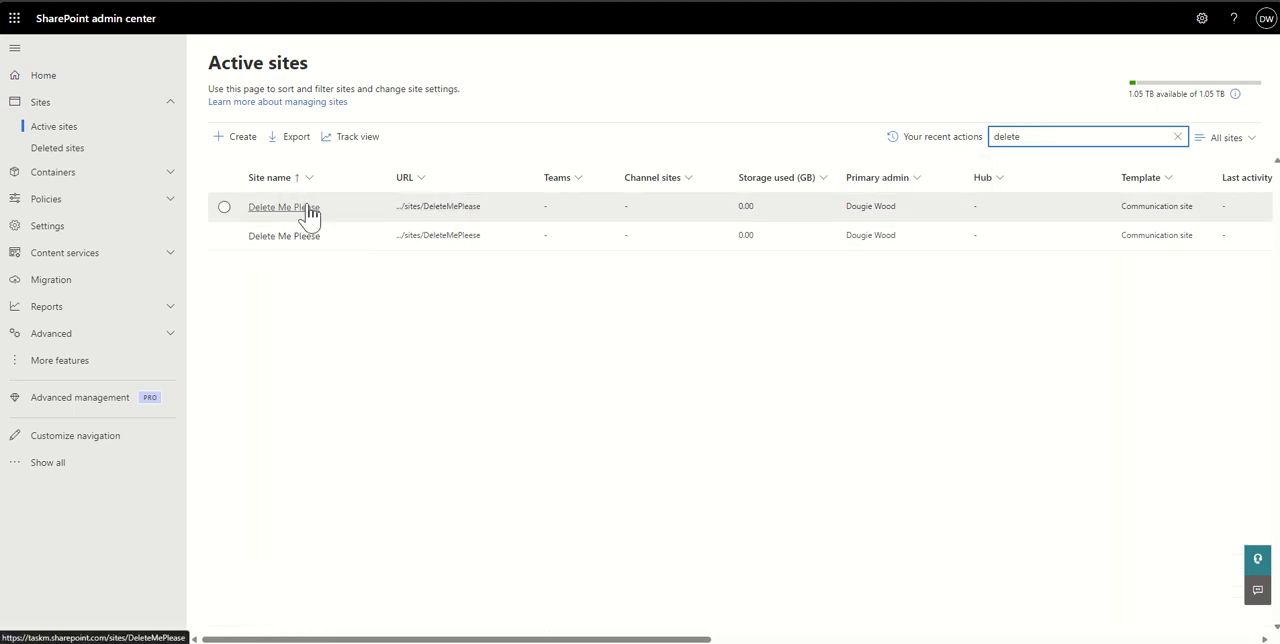
pyautogui.click(284, 206)
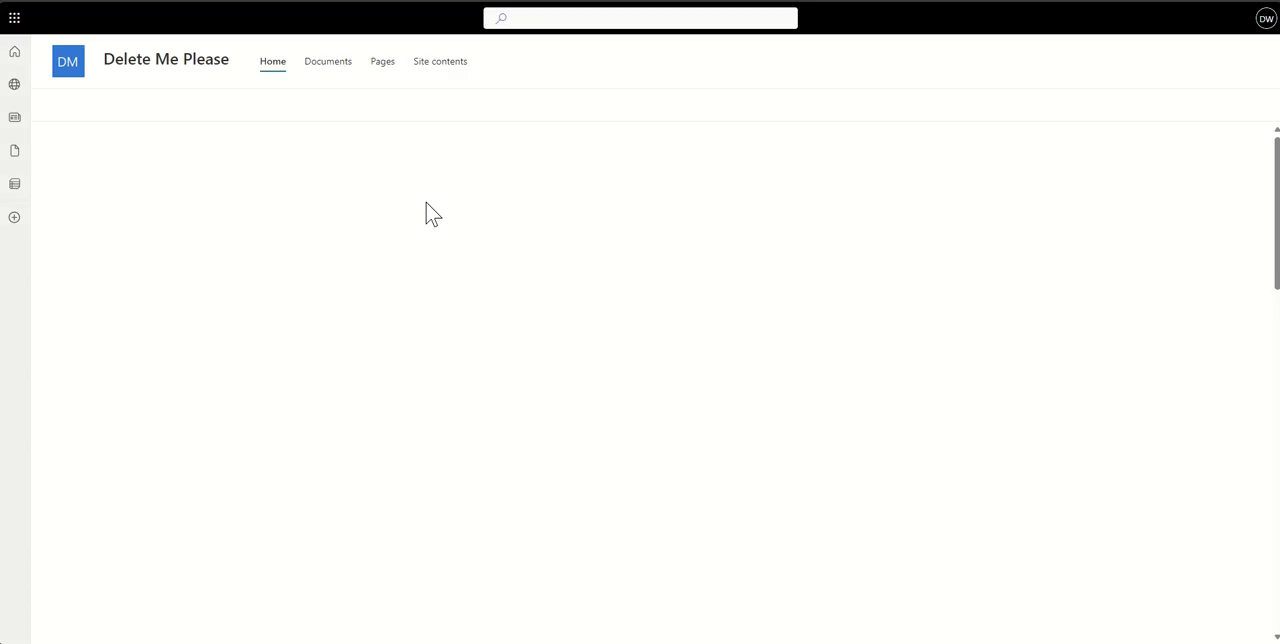